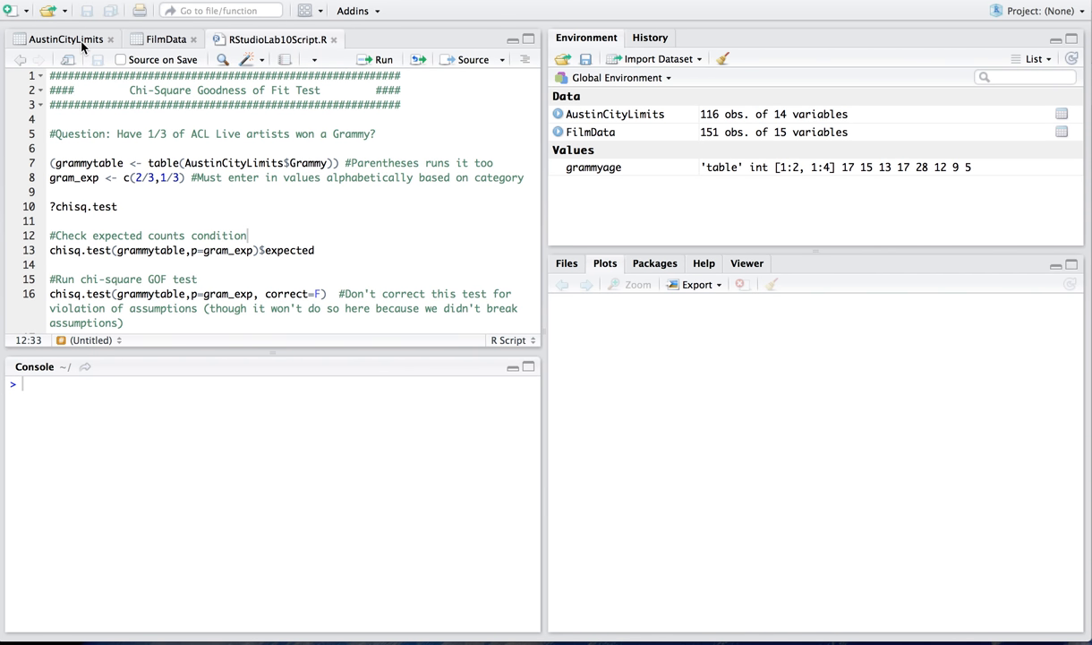
# View the 116-row AustinCityLimits table, scrolling across columns from Artist to Facebook.100k.
pyautogui.click(66, 38)
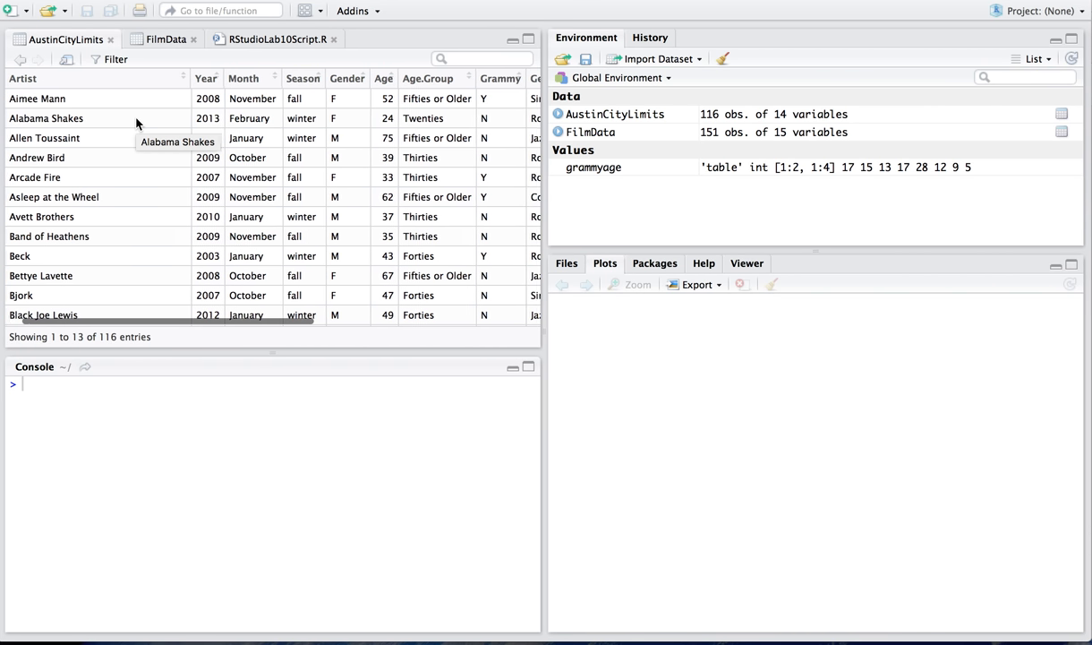
pyautogui.hscroll(3)
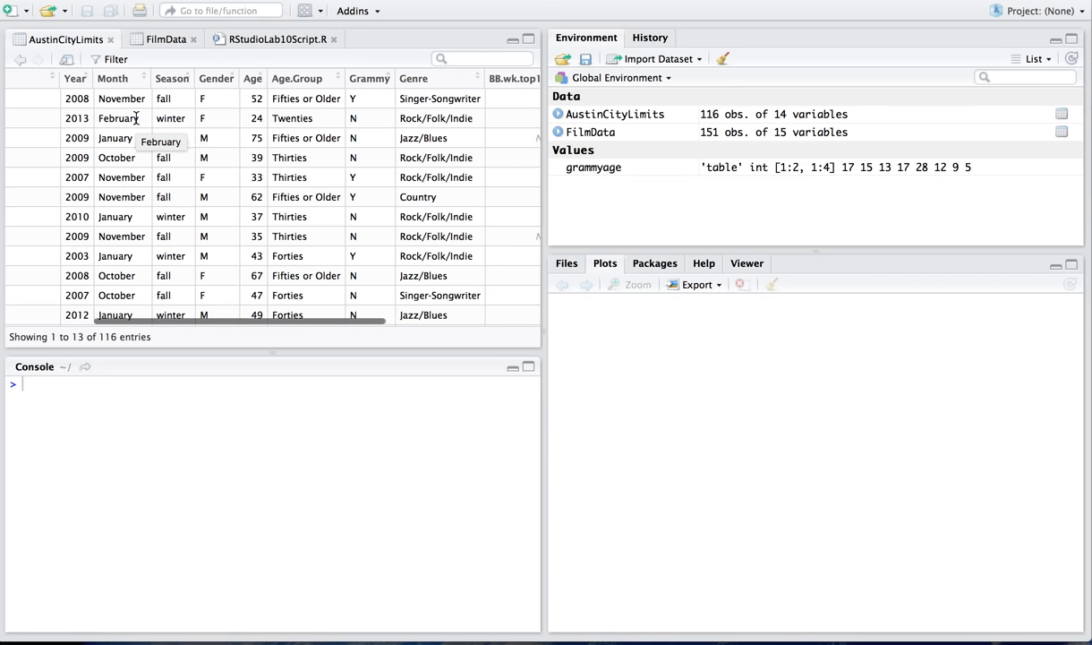
pyautogui.hscroll(3)
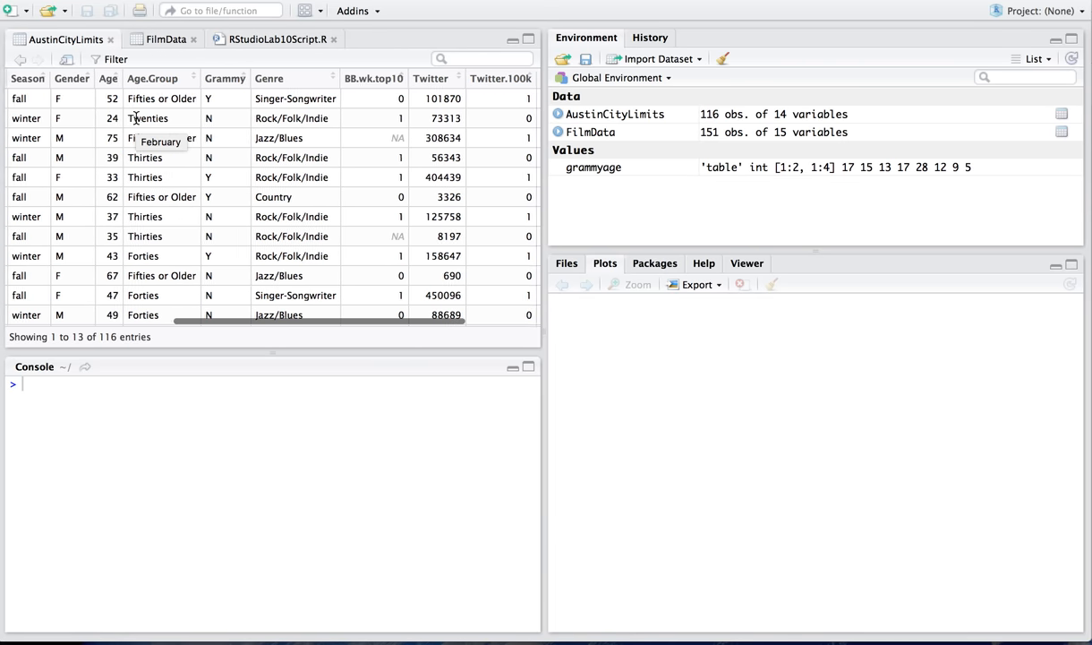
pyautogui.hscroll(3)
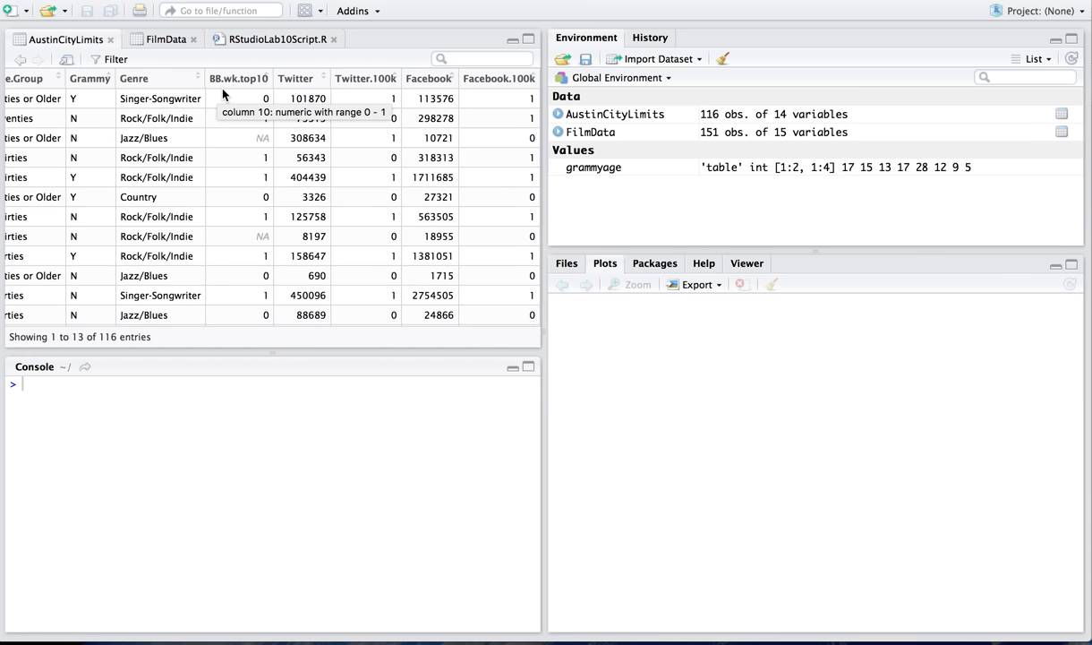
pyautogui.moveTo(402, 159)
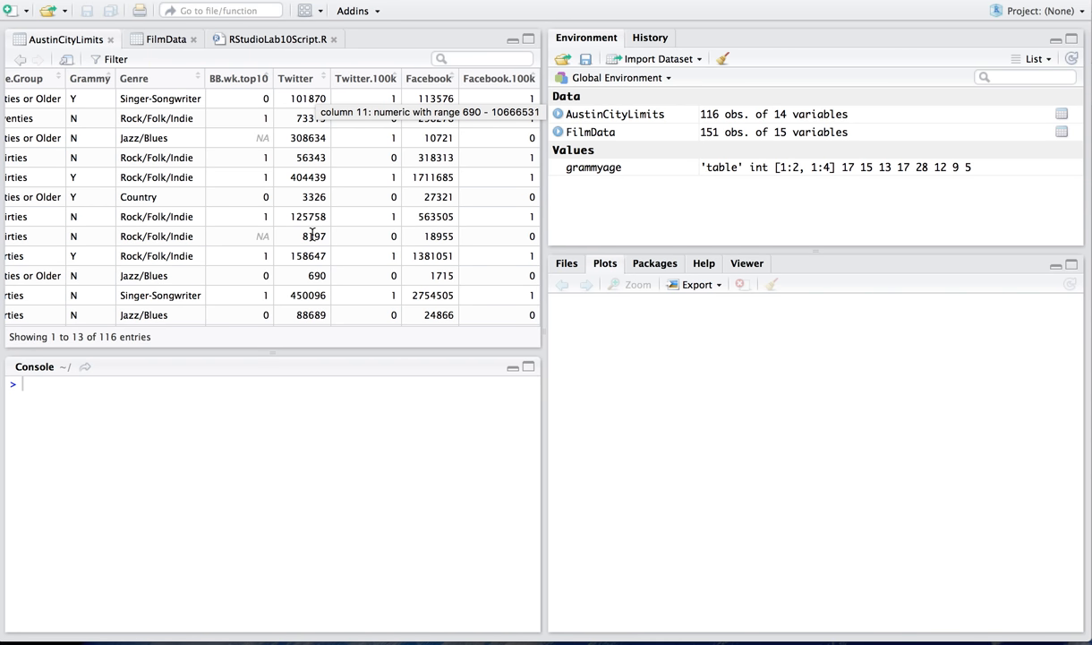
pyautogui.moveTo(379, 106)
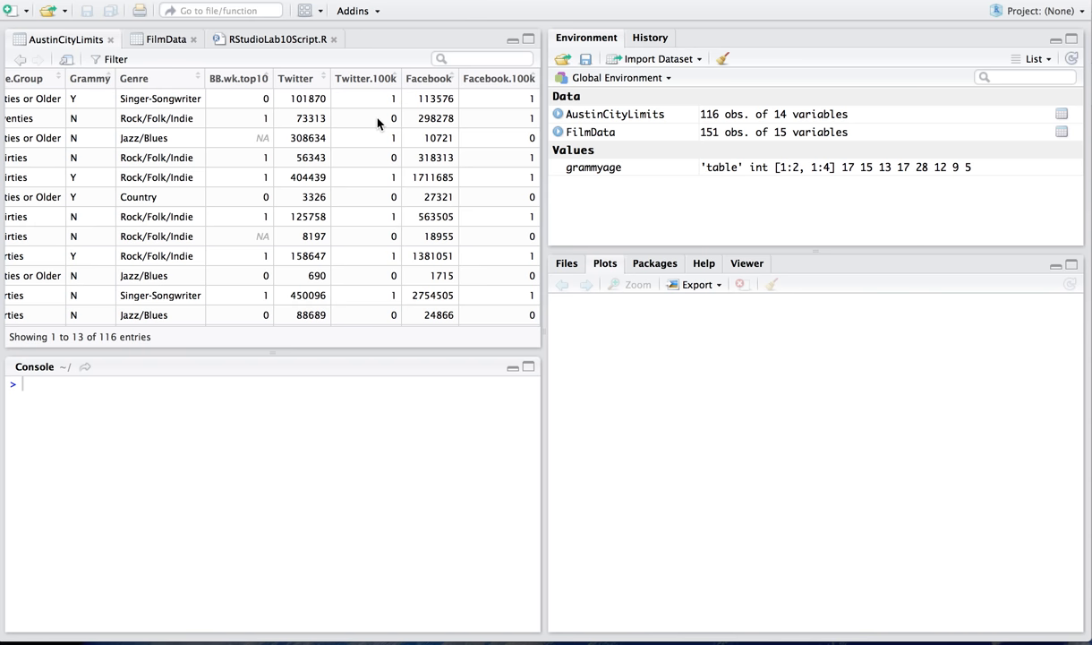
pyautogui.moveTo(483, 108)
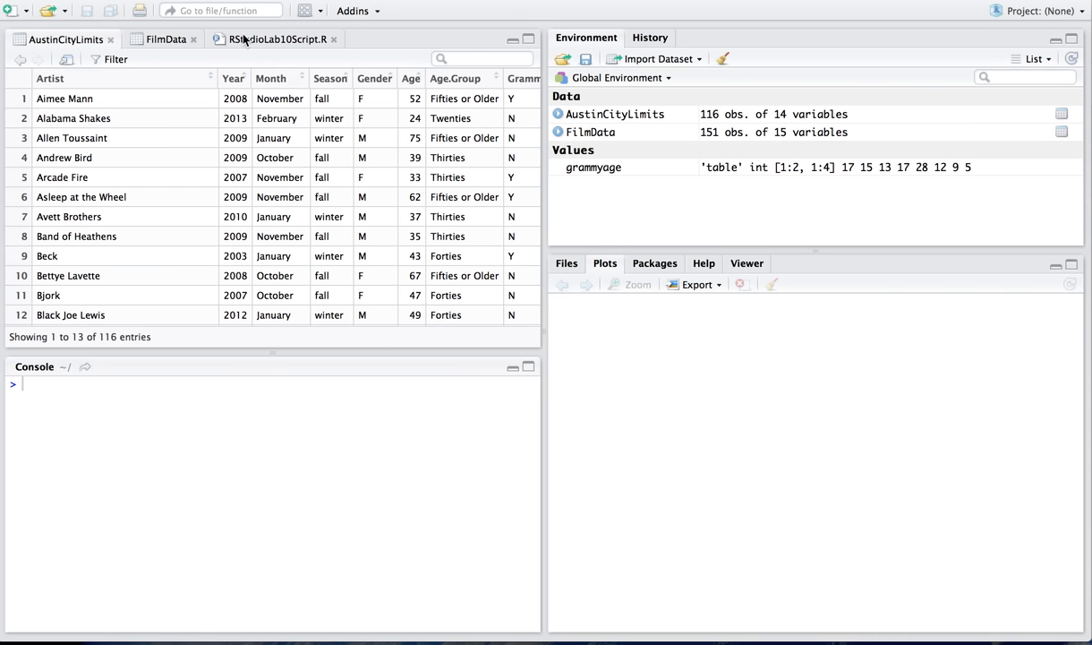
# Run table() on the Grammy column to store grammytable (67 N, 49 Y).
pyautogui.click(278, 38)
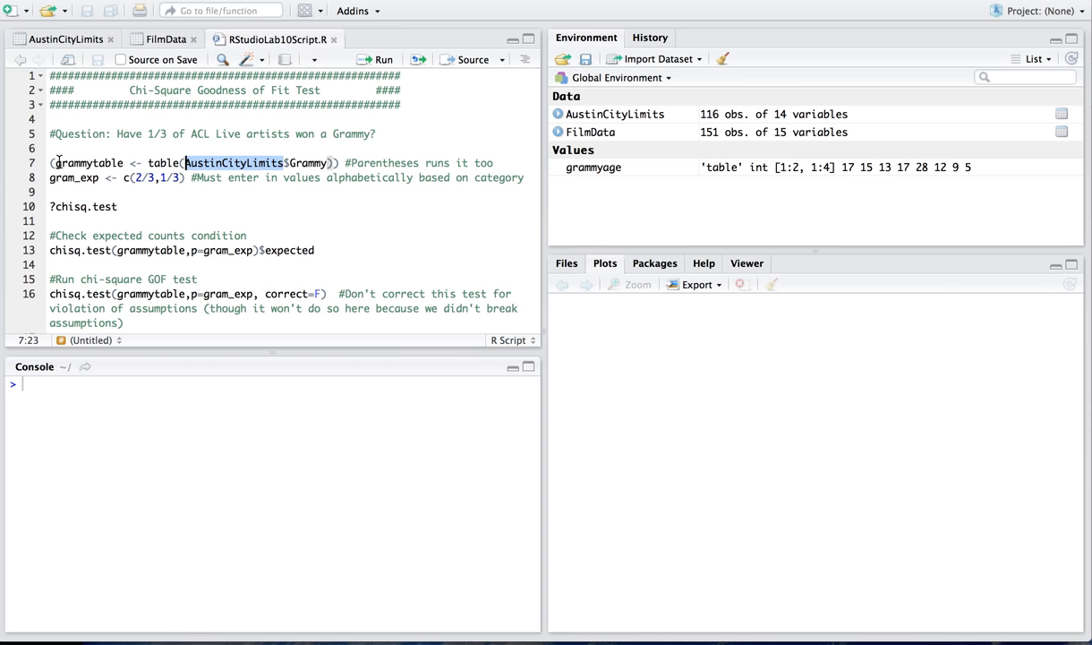
pyautogui.click(333, 163)
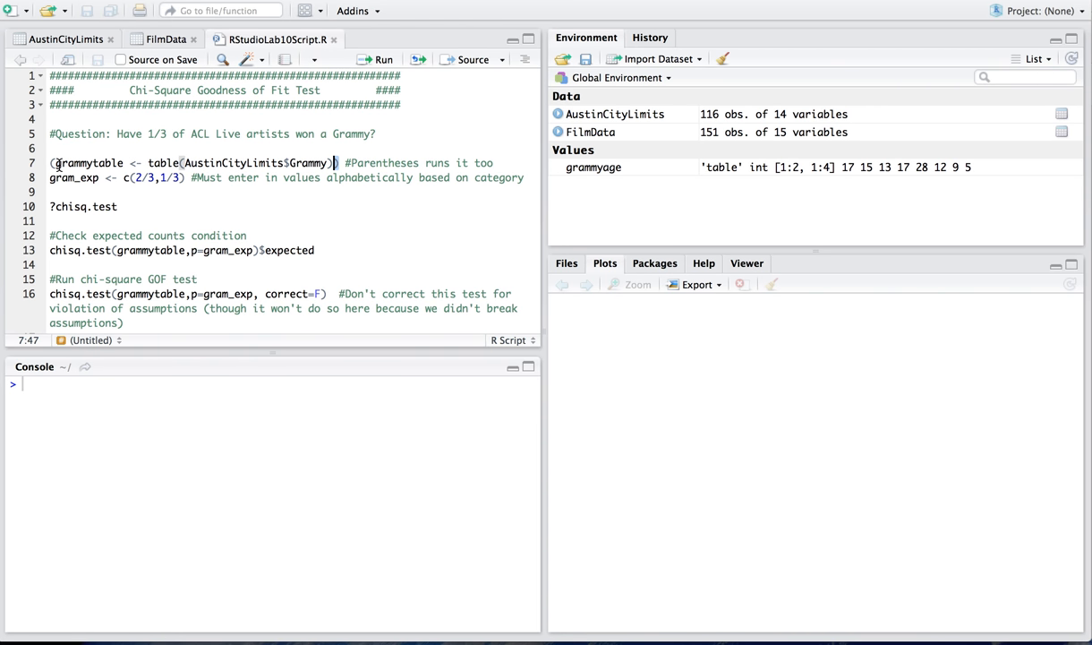
pyautogui.moveTo(627, 143)
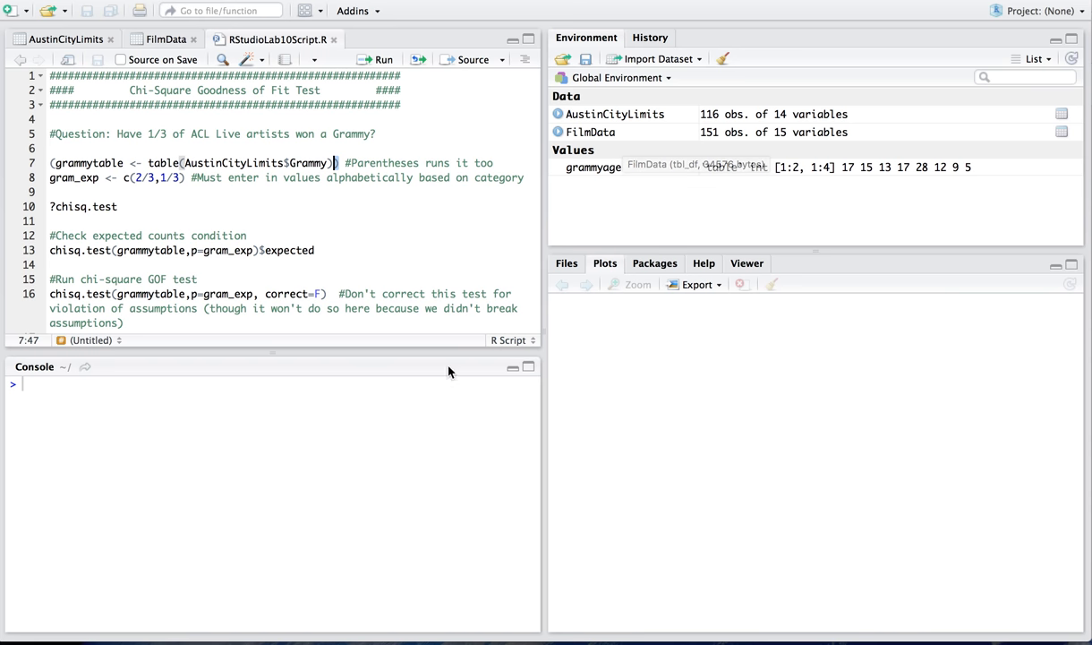
pyautogui.moveTo(197, 458)
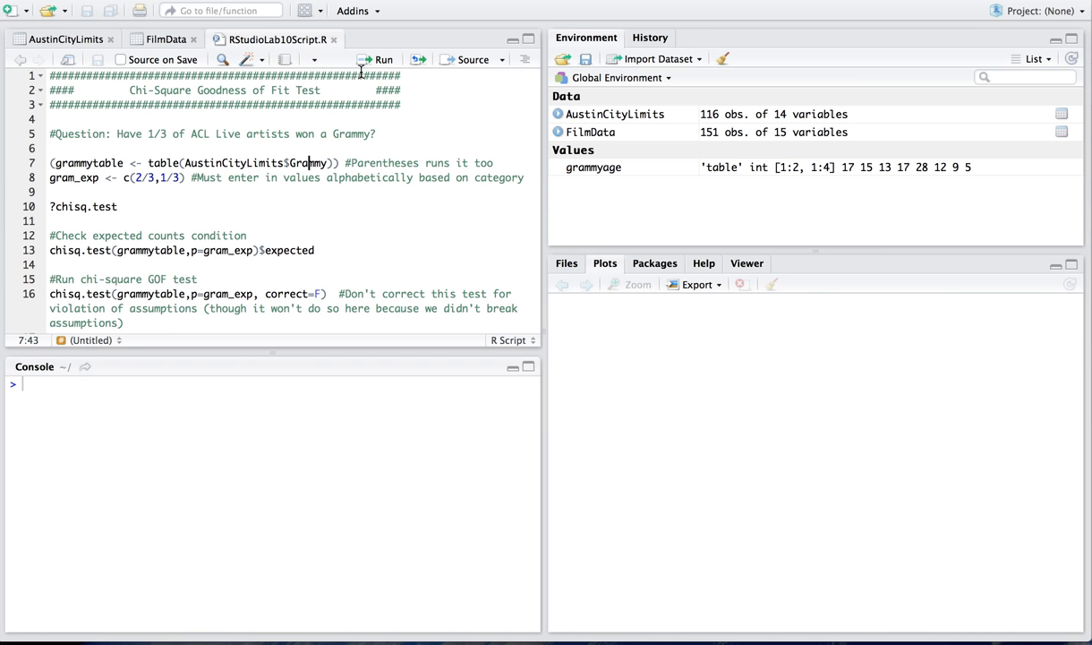
pyautogui.click(377, 60)
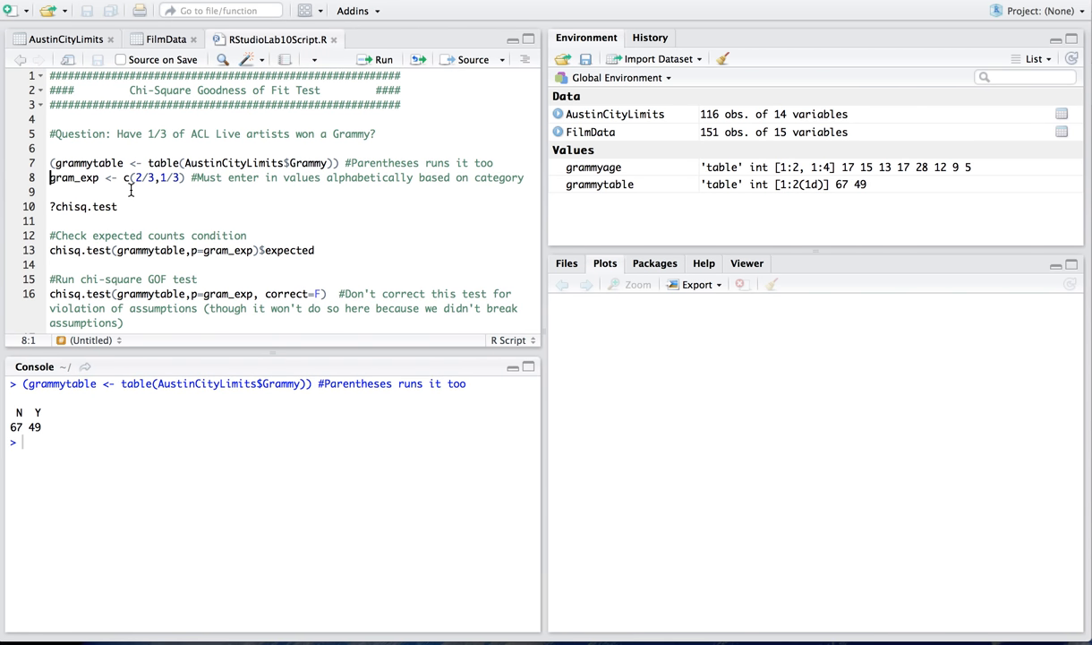
# Run line 8, gram_exp <- c(2/3,1/3), to store the expected proportions.
pyautogui.click(150, 133)
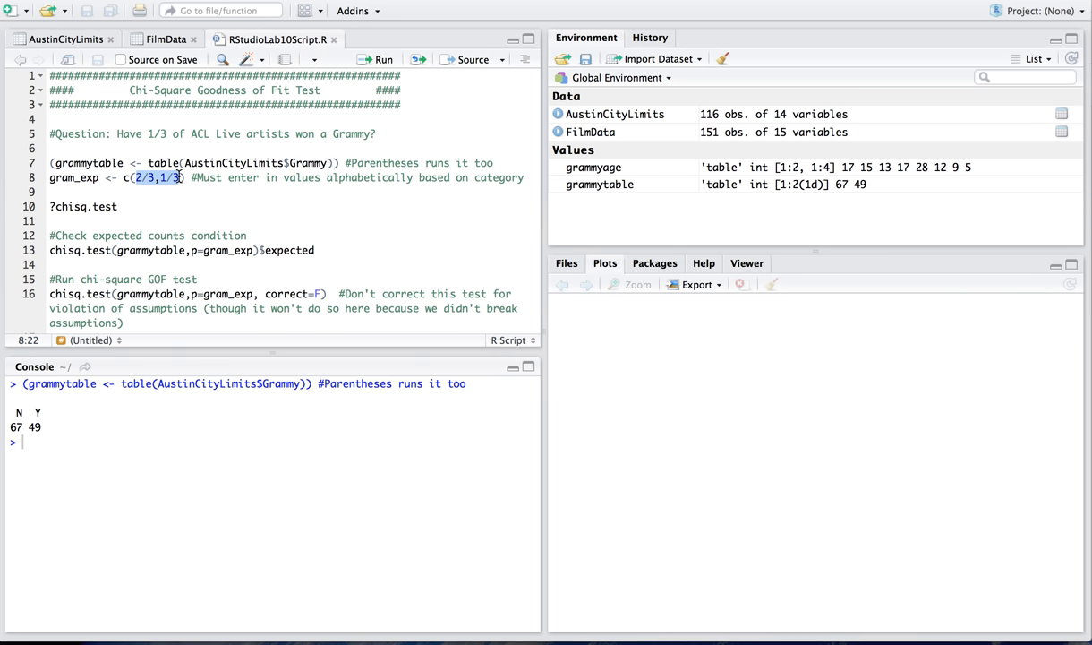
pyautogui.click(136, 177)
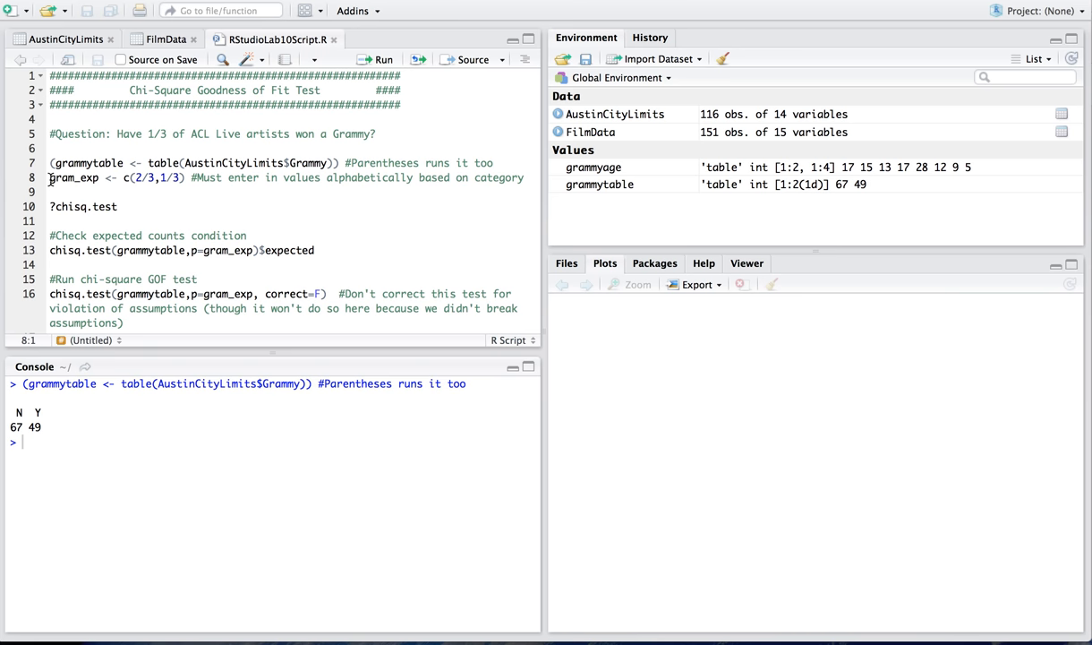
pyautogui.moveTo(221, 184)
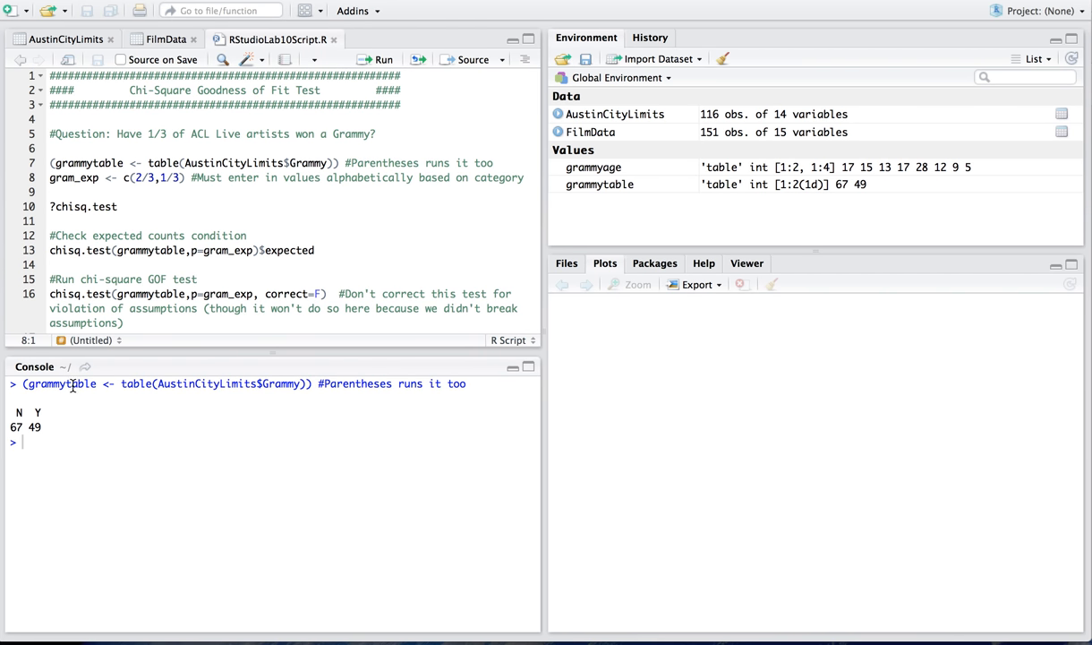
pyautogui.moveTo(377, 59)
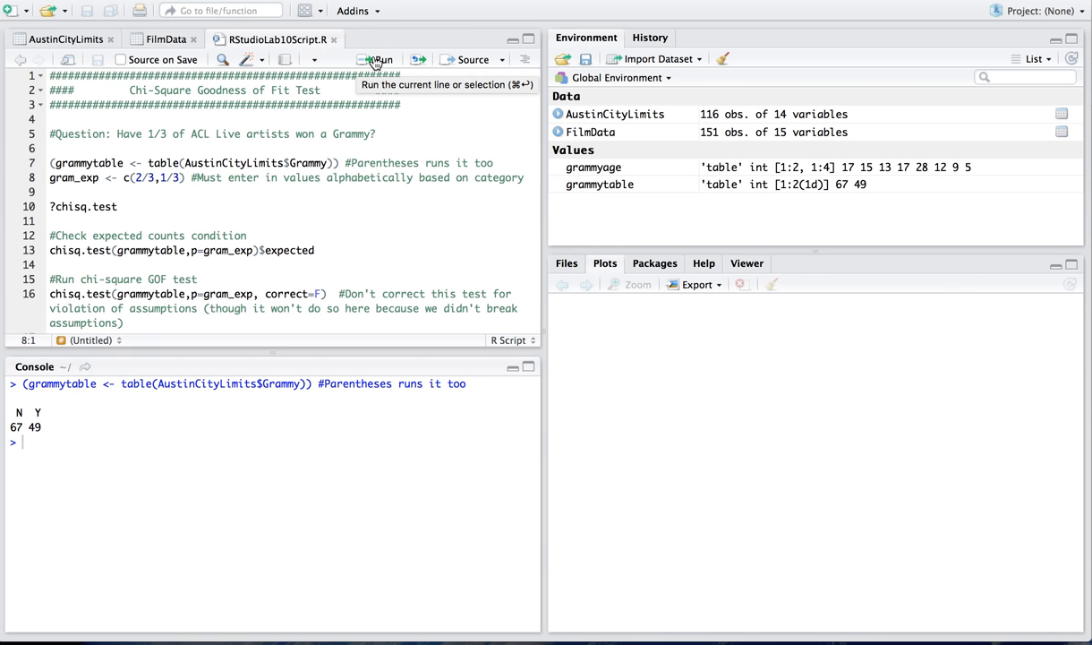
pyautogui.click(377, 59)
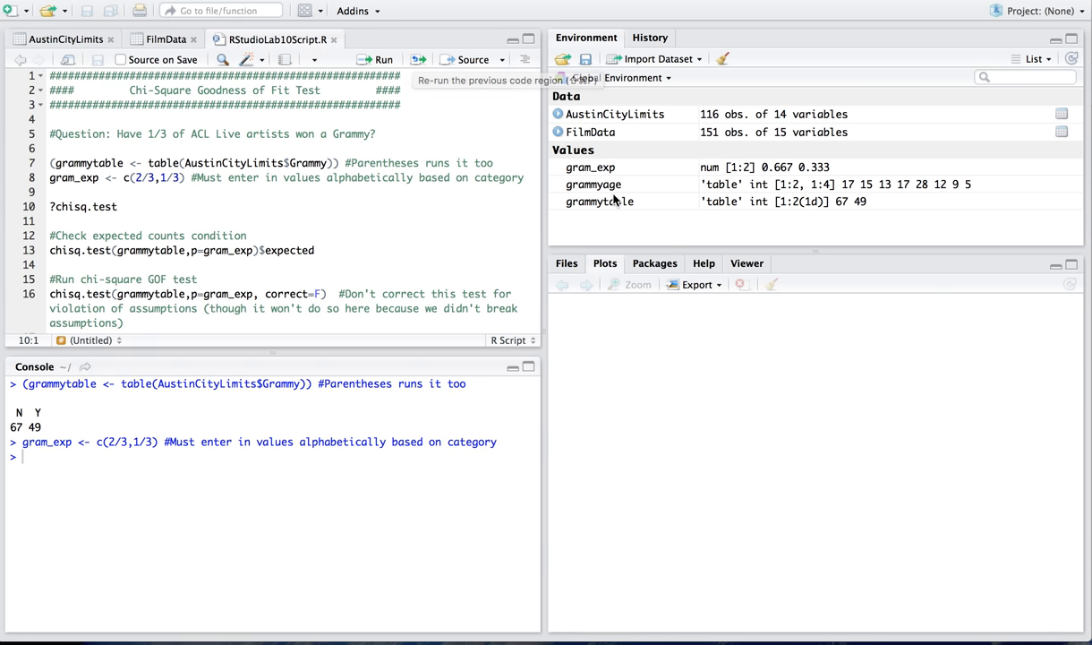
pyautogui.moveTo(594, 184)
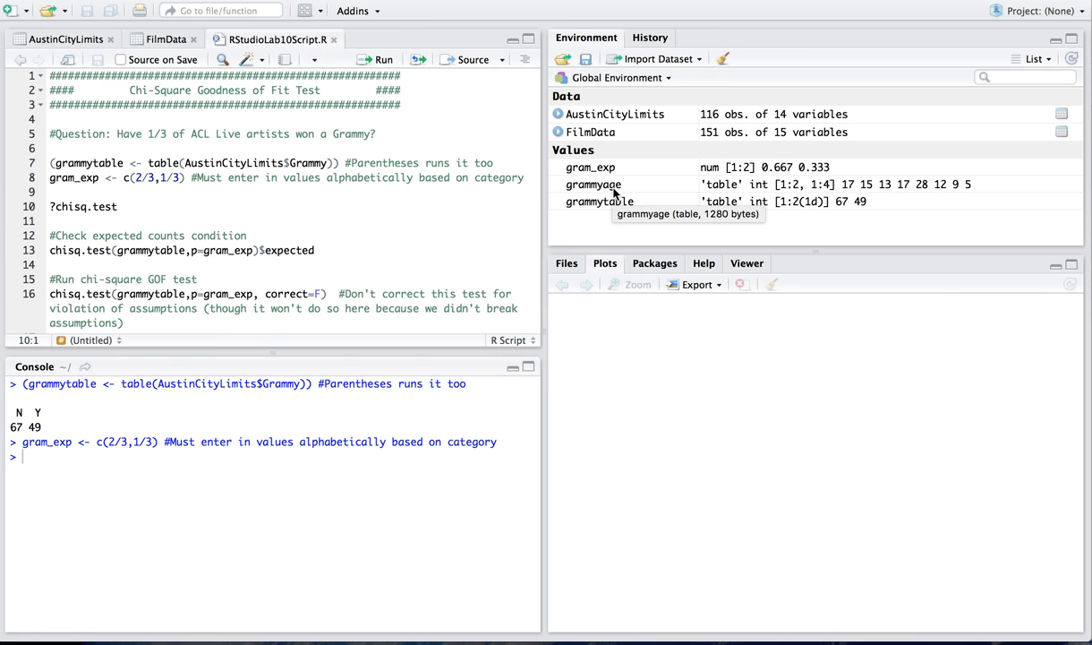
pyautogui.moveTo(345, 218)
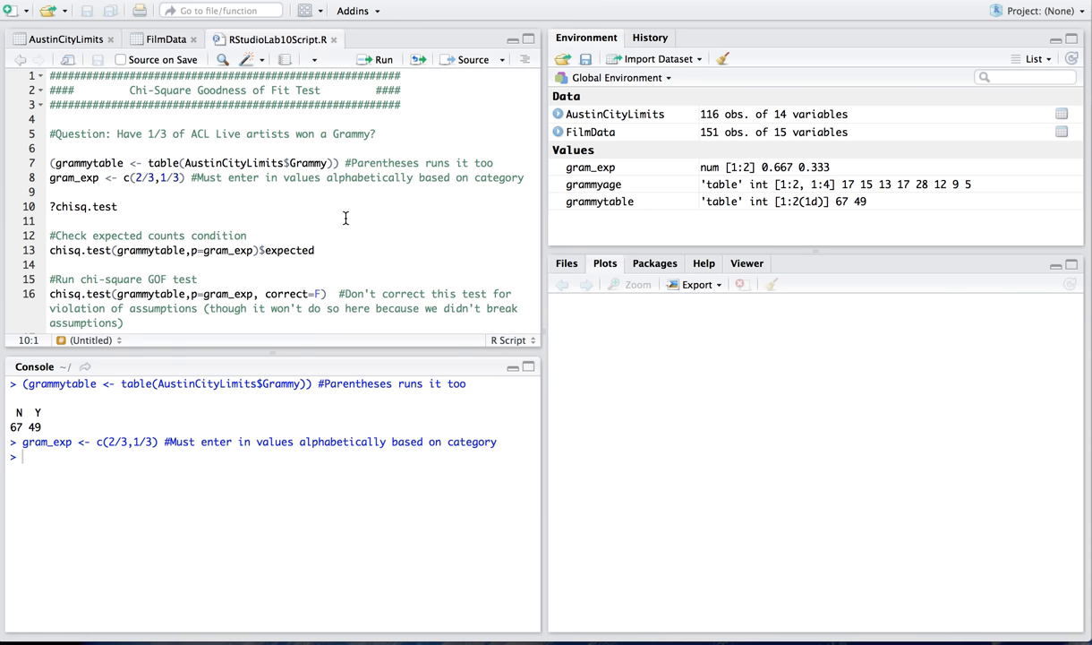
pyautogui.moveTo(165, 180)
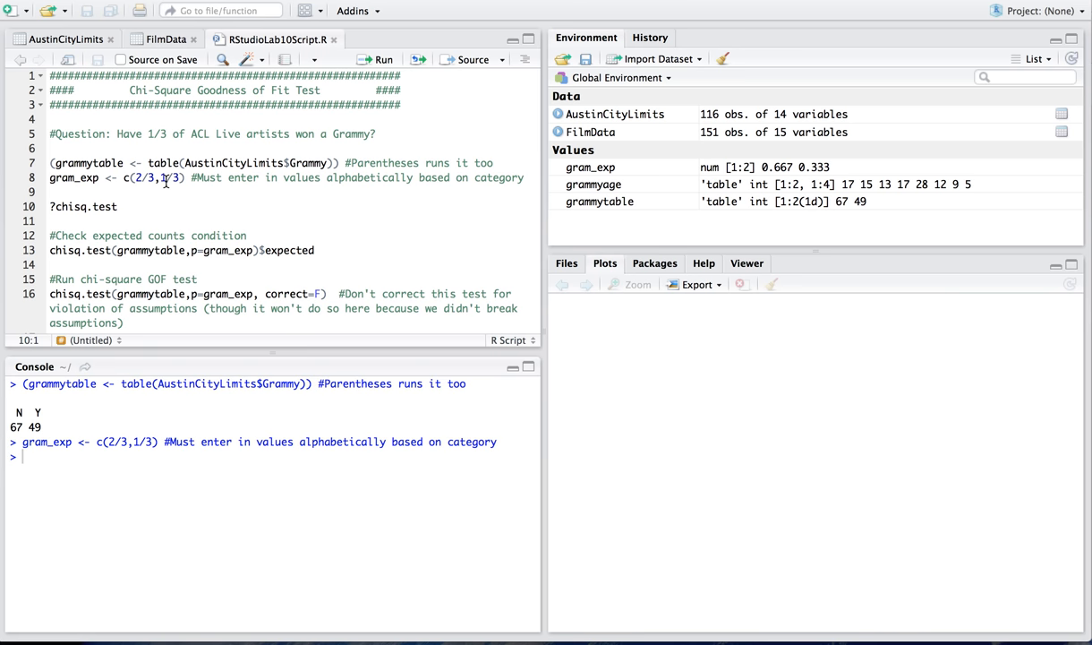
# Run ?chisq.test and highlight the x and correct arguments and 'continuity correction' in Help.
pyautogui.click(382, 59)
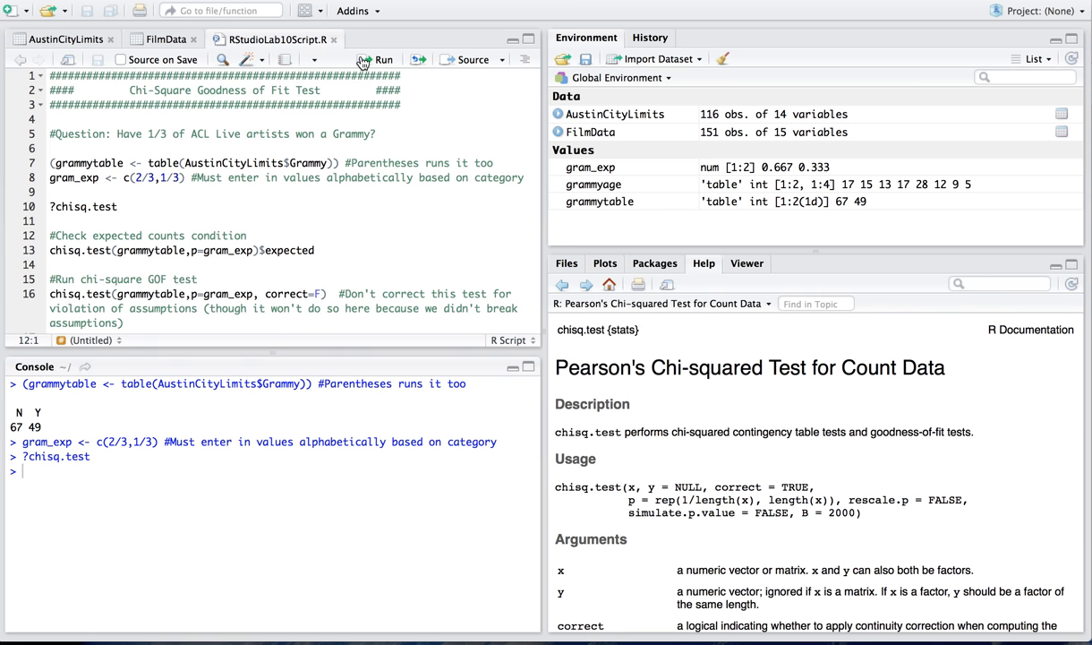
pyautogui.moveTo(649, 288)
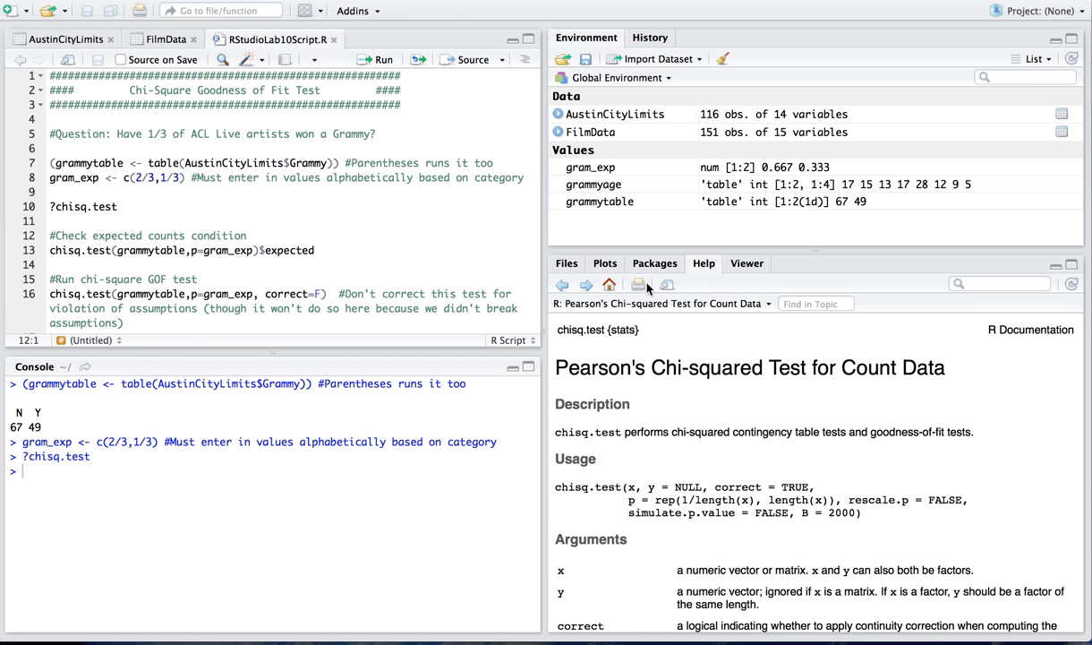
pyautogui.moveTo(729, 352)
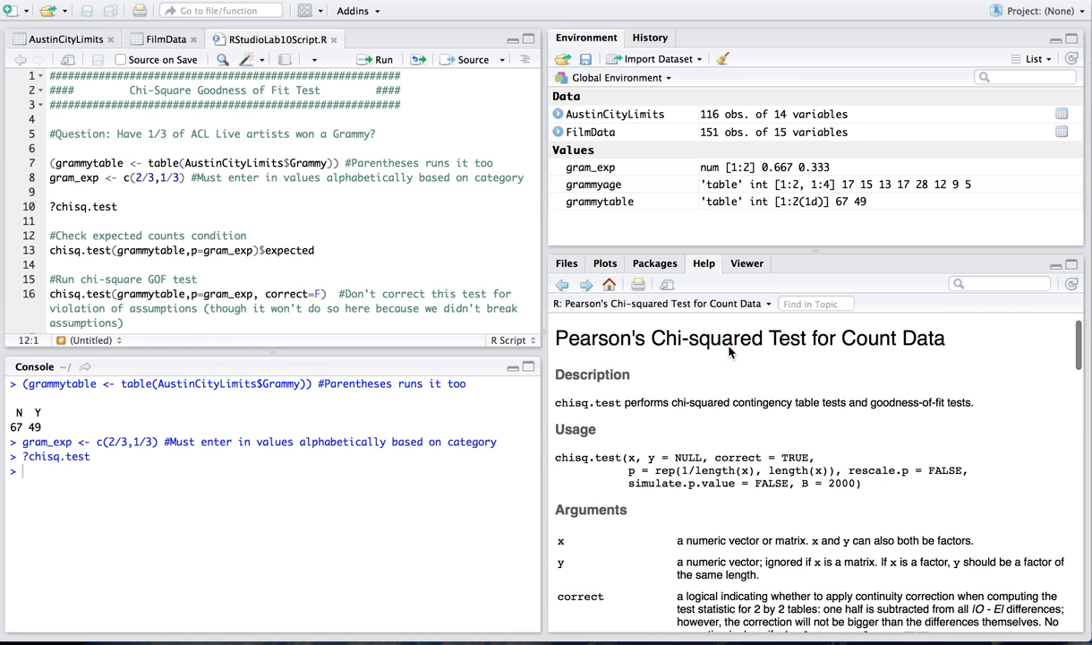
pyautogui.scroll(-3)
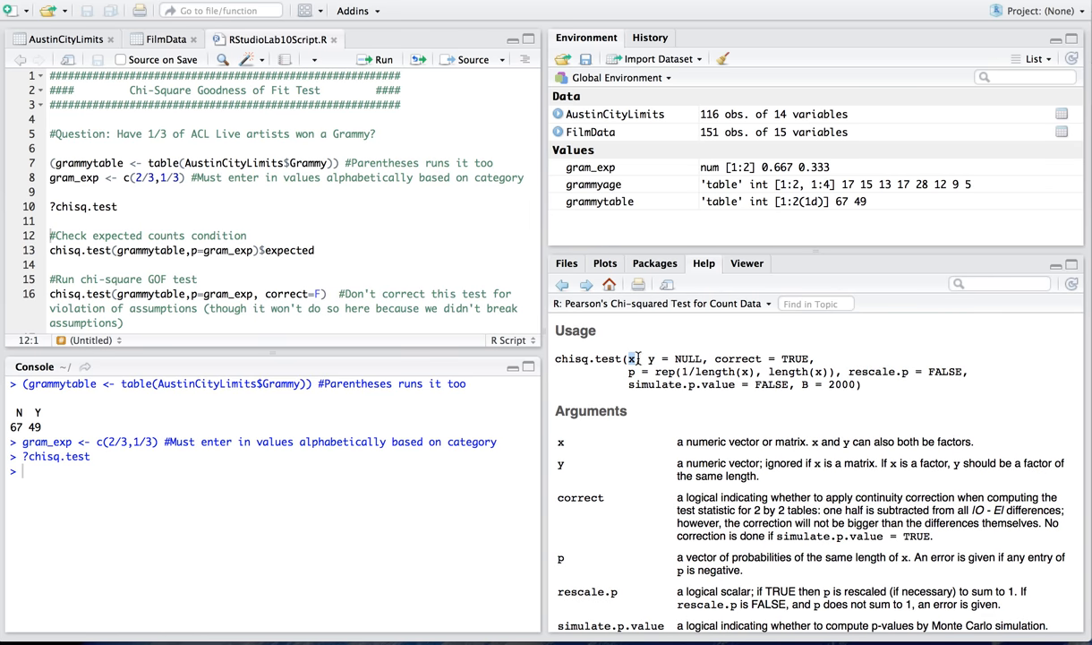
pyautogui.doubleClick(684, 358)
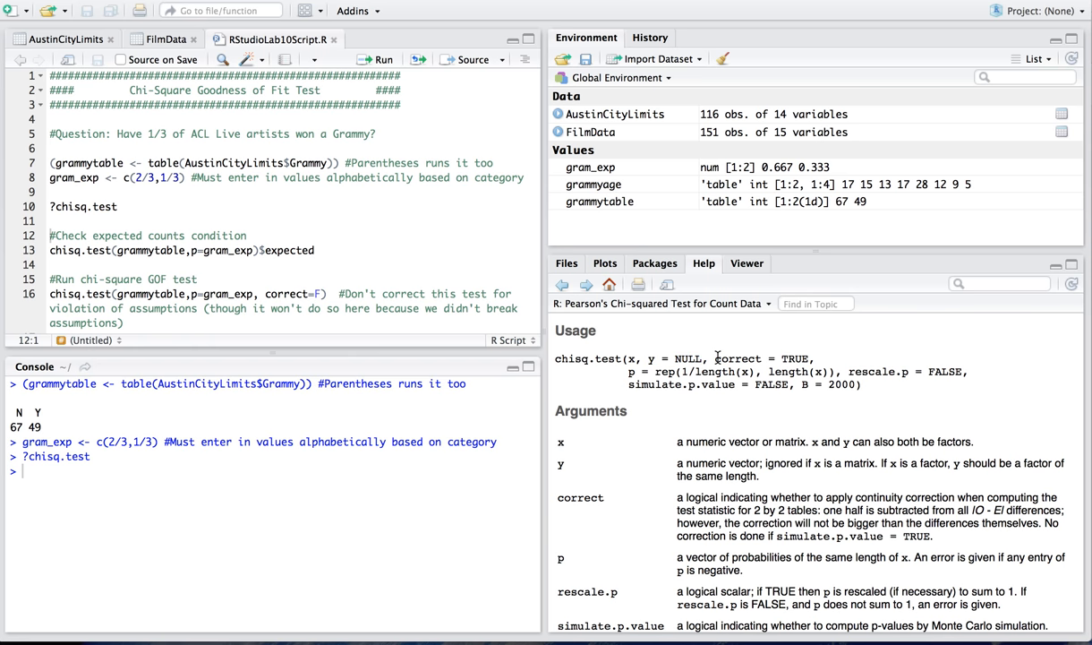
pyautogui.doubleClick(738, 358)
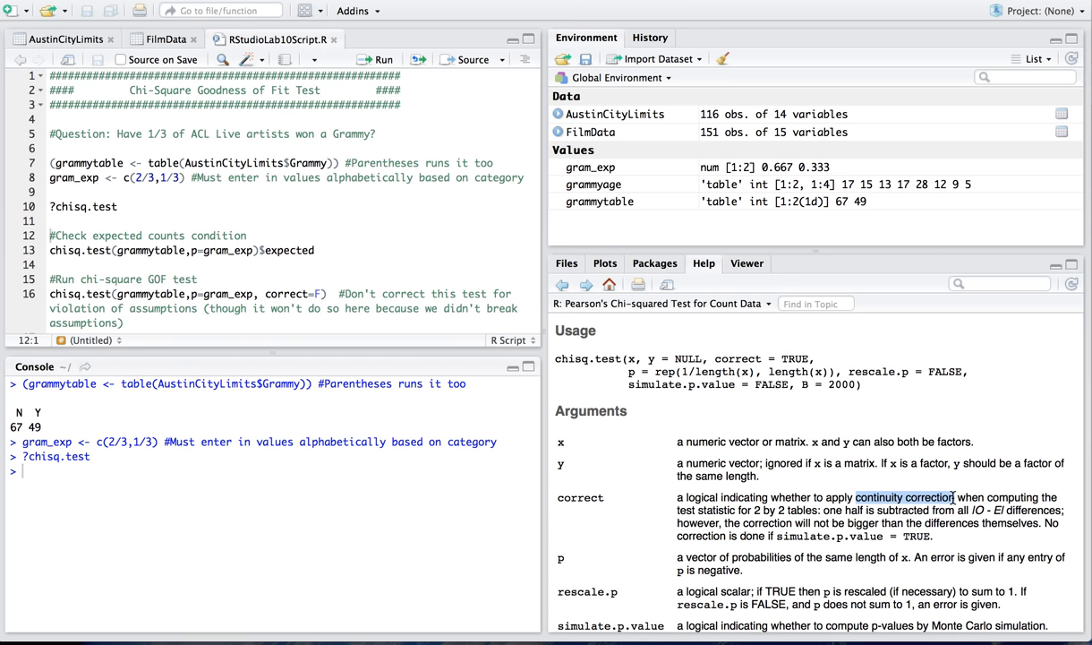
pyautogui.moveTo(857, 496); pyautogui.dragTo(868, 523)
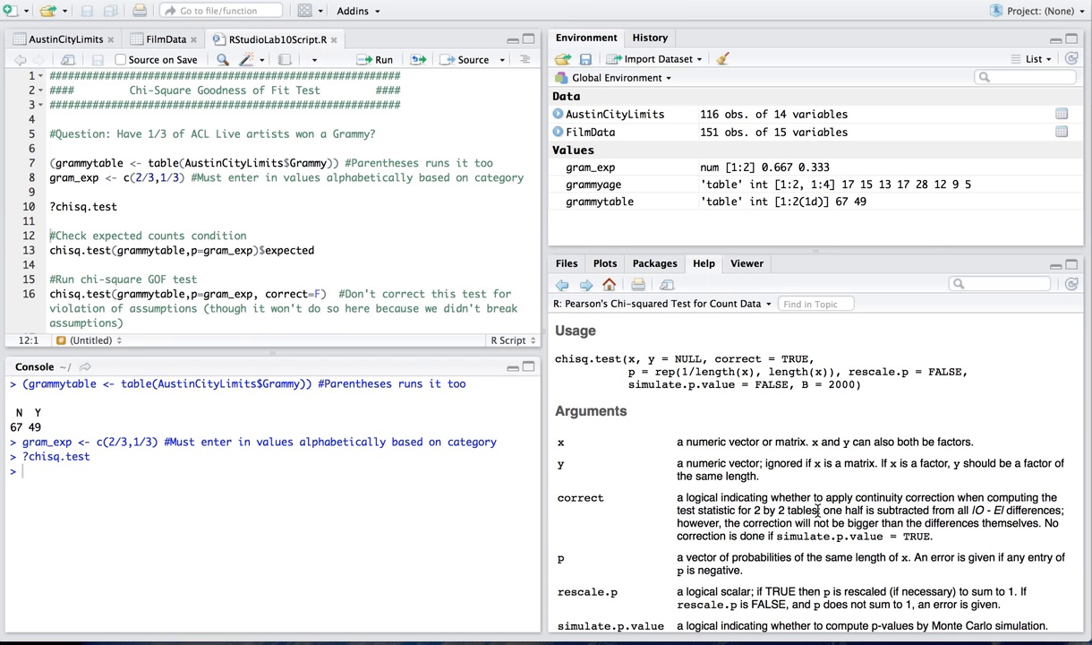
pyautogui.moveTo(786, 421)
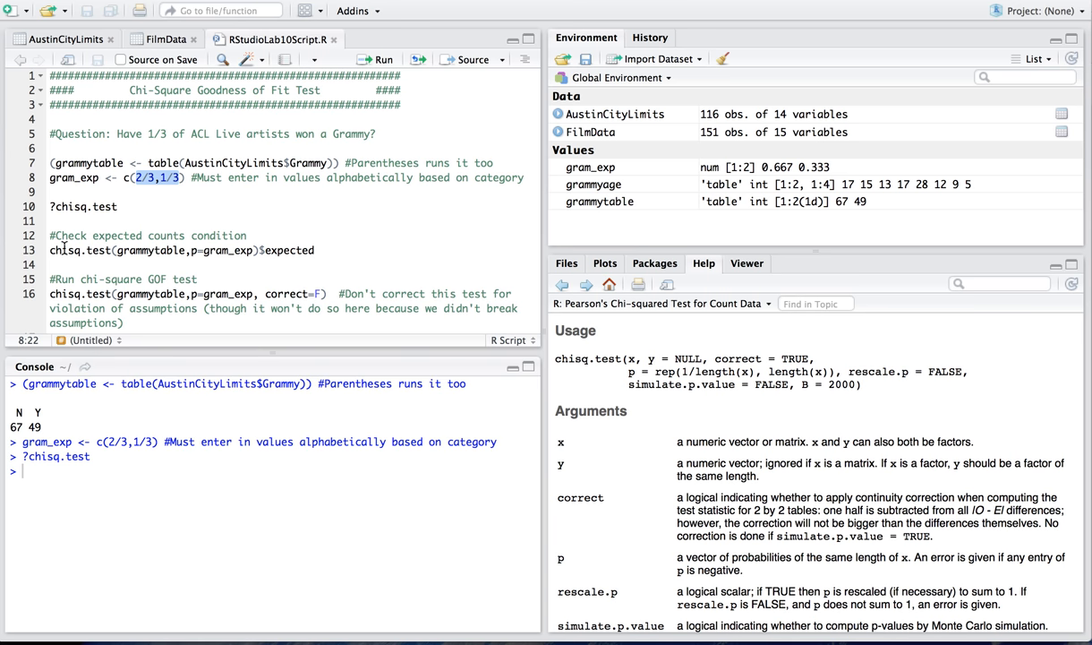
# Run the chisq.test(...)$expected line, giving expected counts 77.33 for N and 38.67 for Y.
pyautogui.click(311, 249)
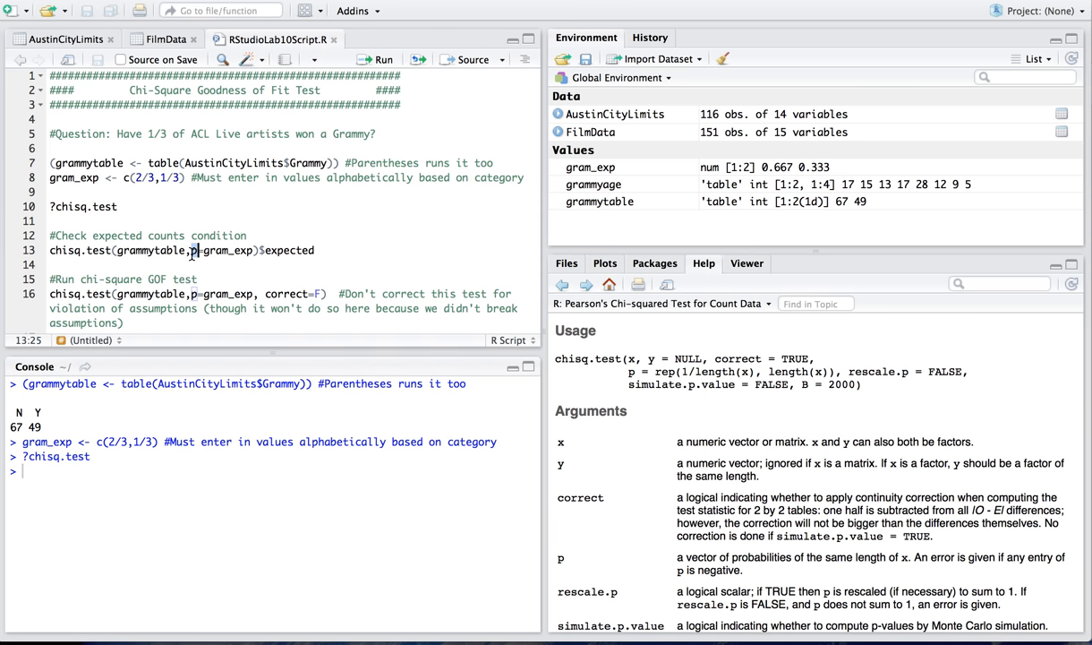
pyautogui.moveTo(228, 259)
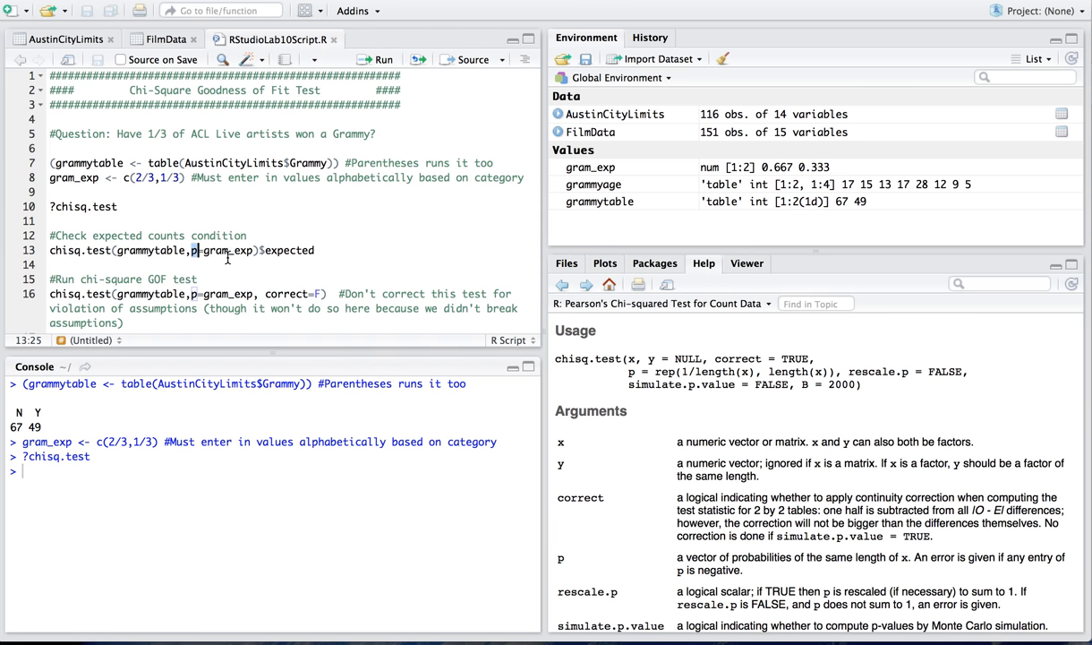
pyautogui.moveTo(248, 255)
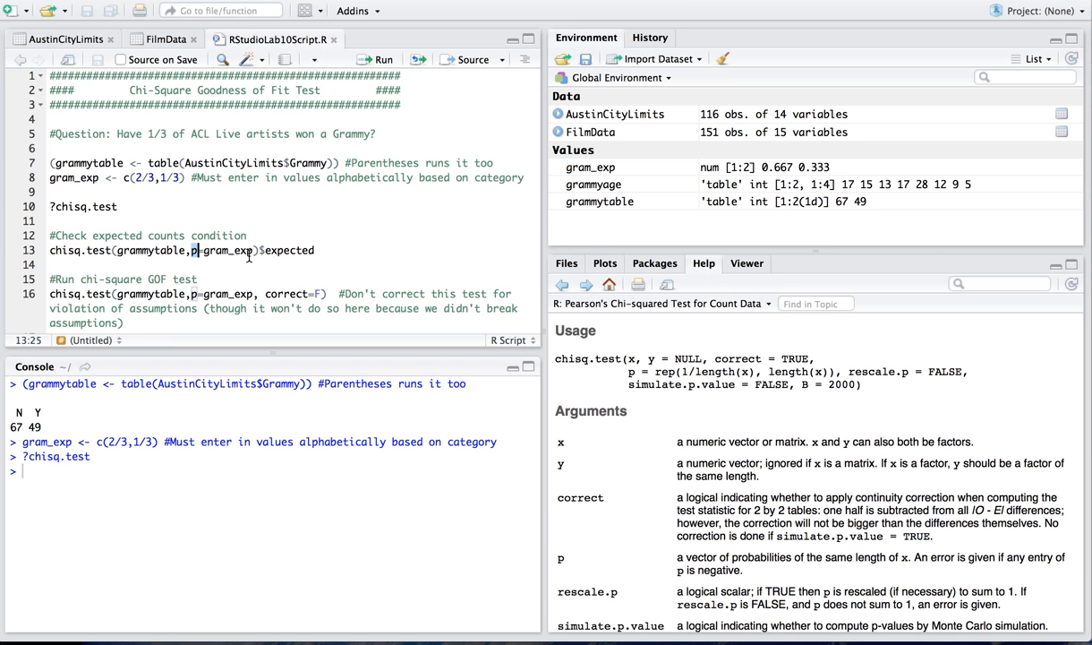
pyautogui.doubleClick(287, 250)
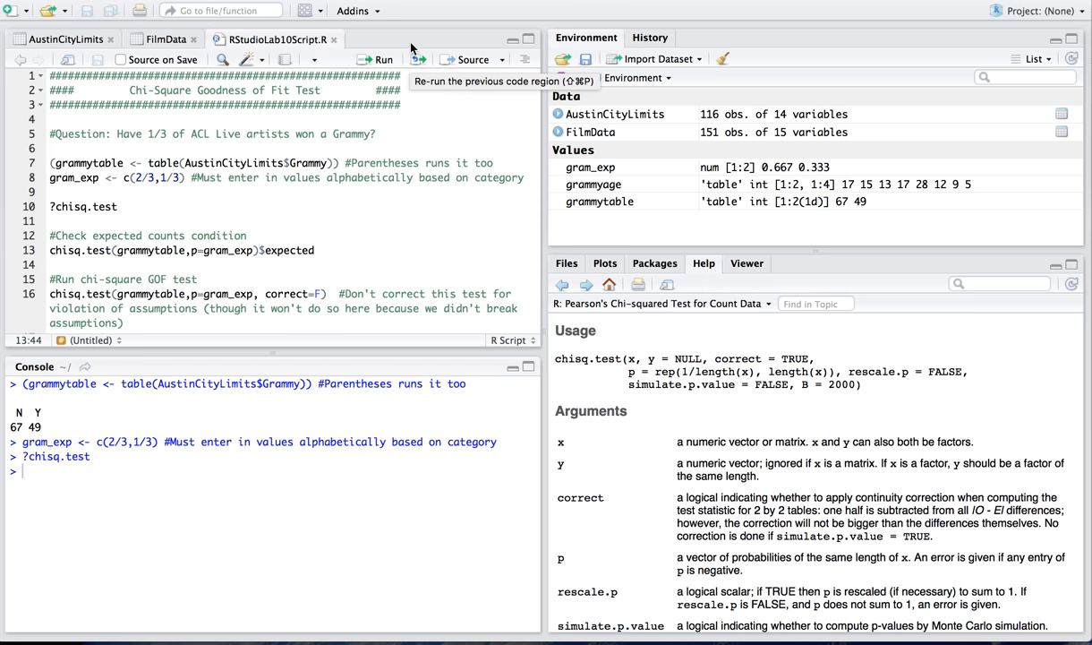
pyautogui.click(417, 59)
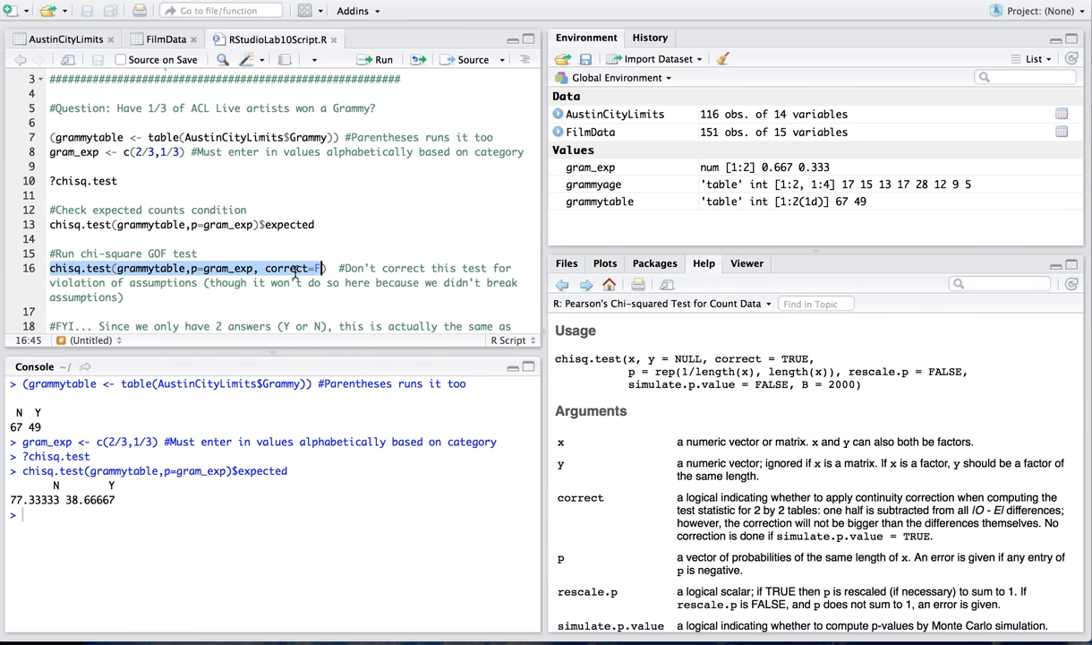
pyautogui.moveTo(383, 59)
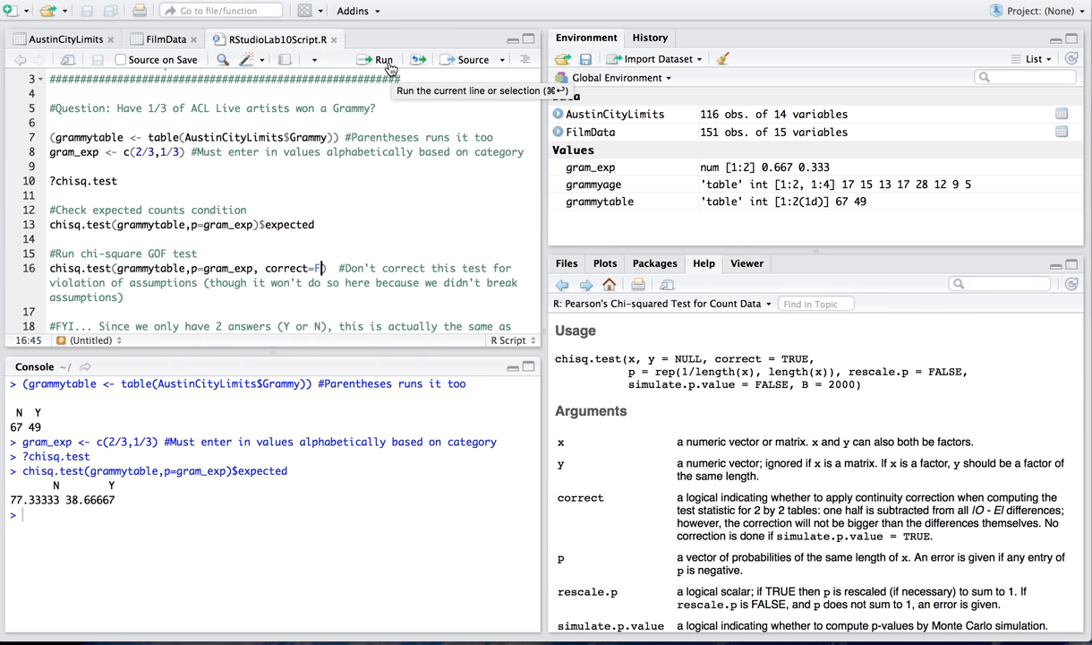
# Run the uncorrected chisq.test on grammytable and highlight df = 1 (X-squared 4.1422, p 0.04183).
pyautogui.click(383, 59)
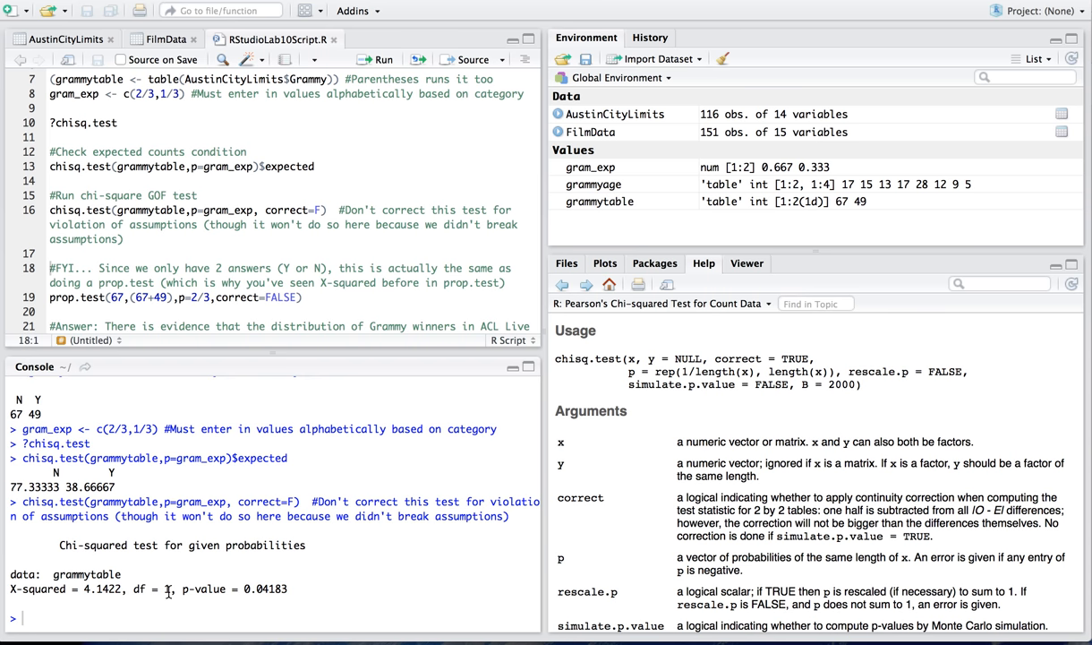
pyautogui.doubleClick(150, 588)
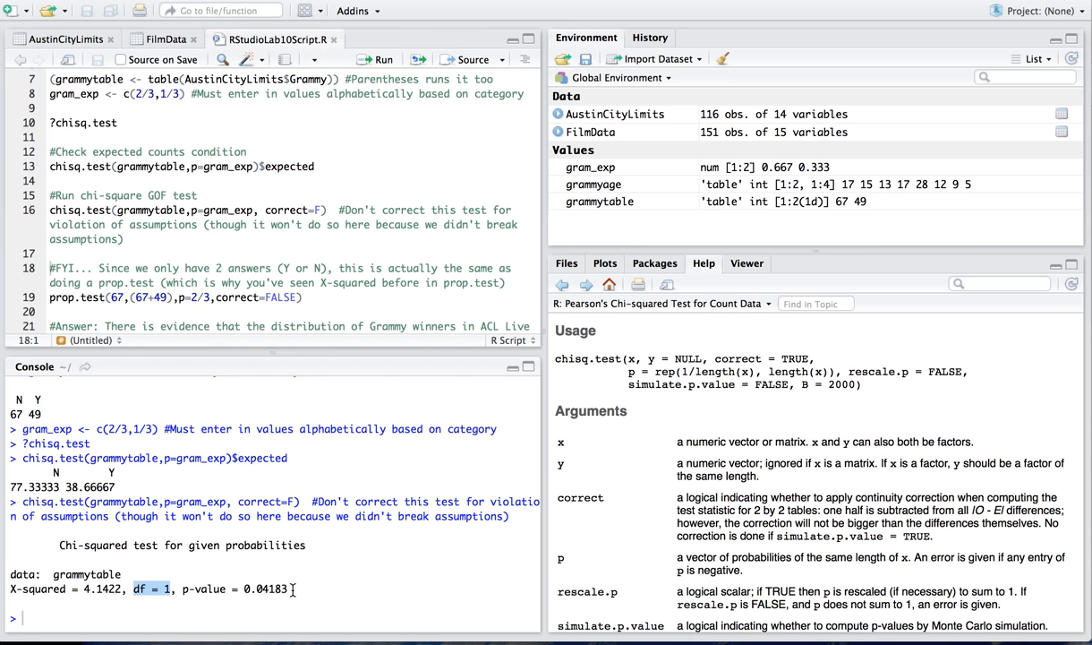
pyautogui.moveTo(286, 228)
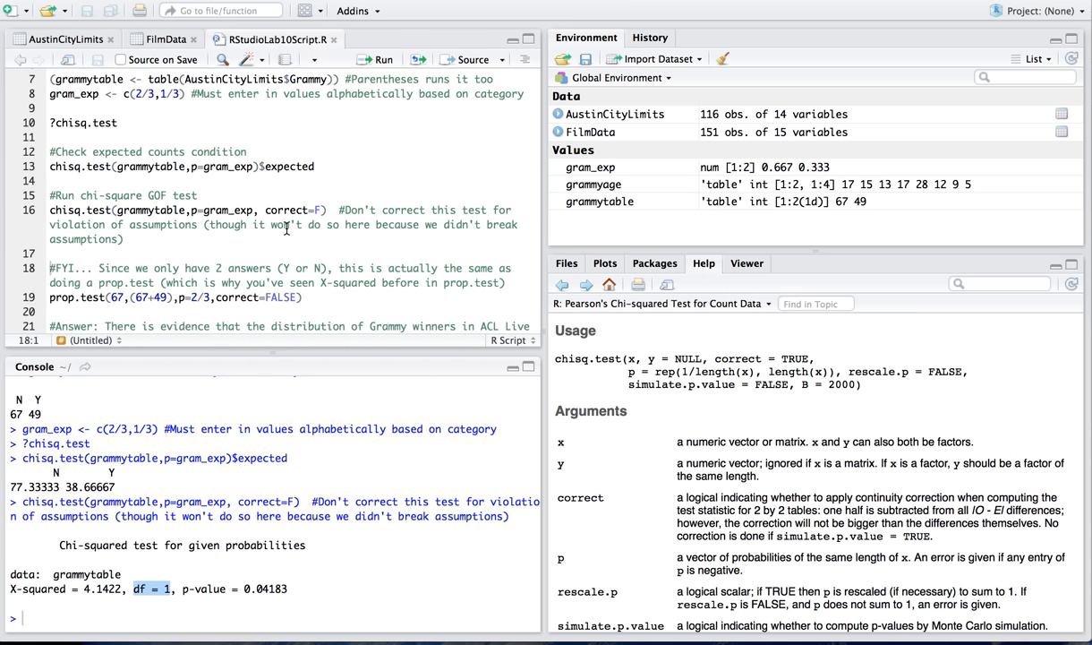
pyautogui.scroll(-3)
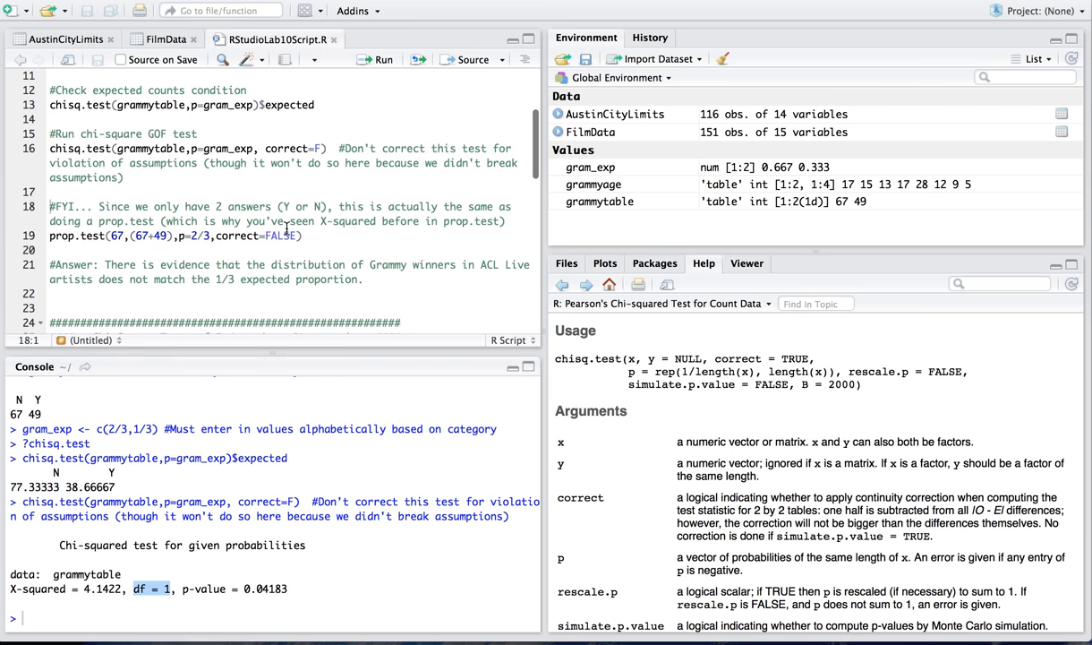
pyautogui.scroll(3)
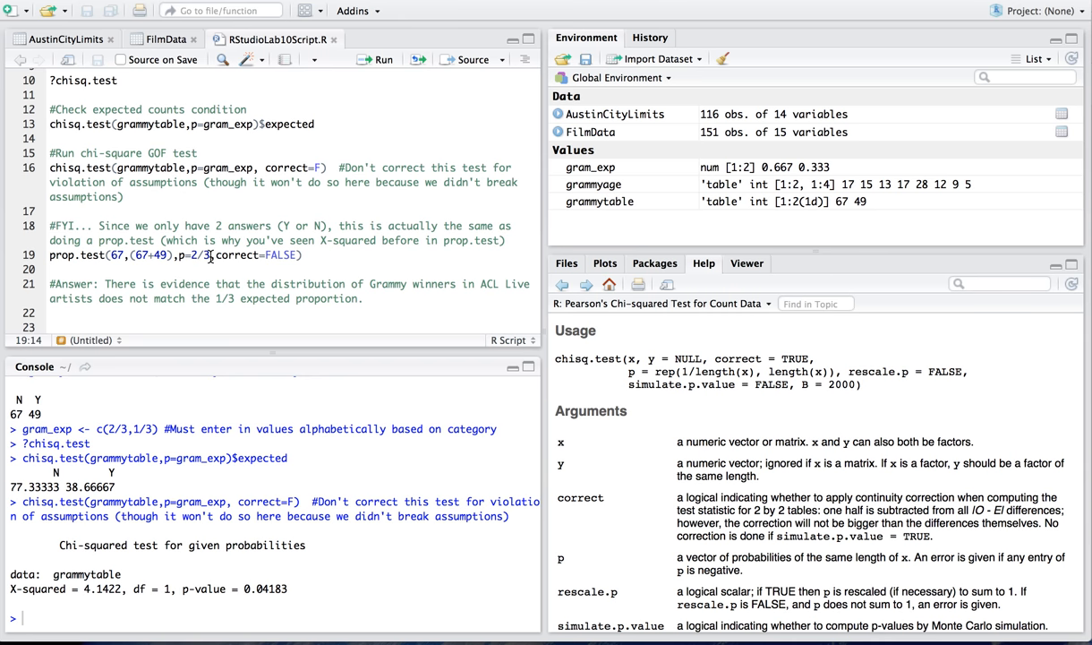
pyautogui.moveTo(383, 59)
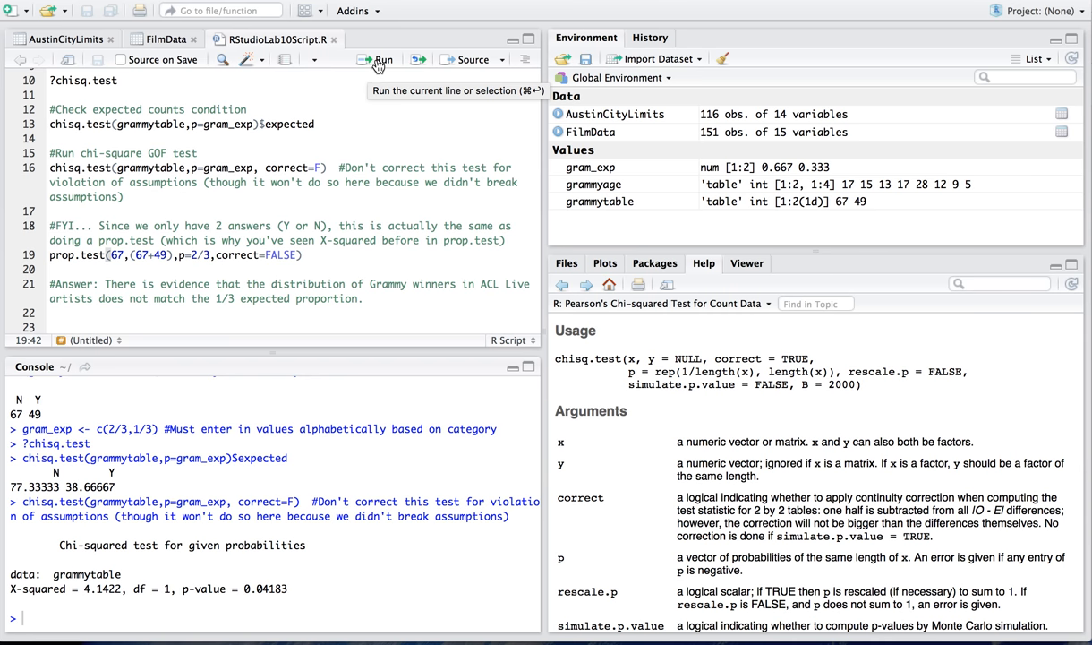
# Run prop.test(67,(67+49),p=2/3,correct=FALSE), reproducing X-squared 4.1422 and p-value 0.04183.
pyautogui.click(383, 59)
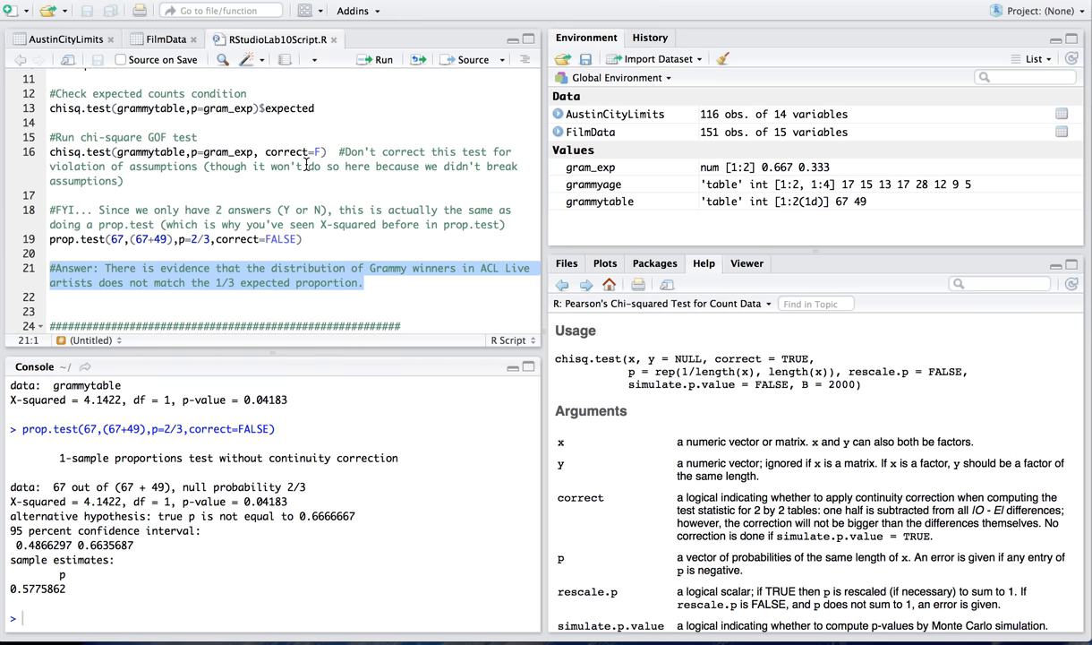
pyautogui.scroll(-3)
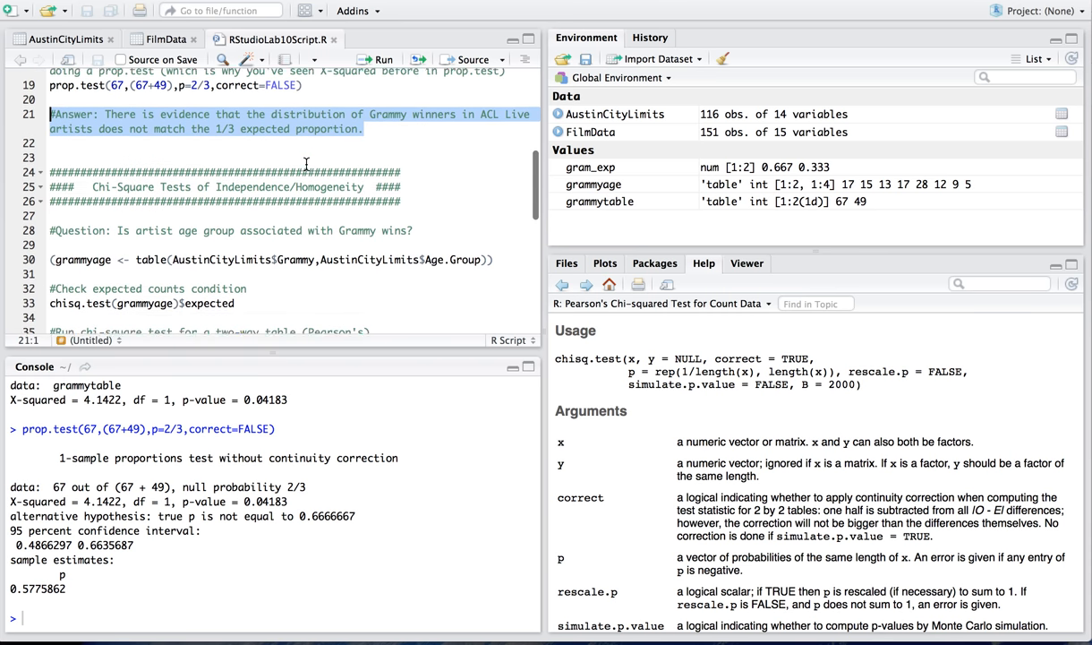
pyautogui.scroll(-3)
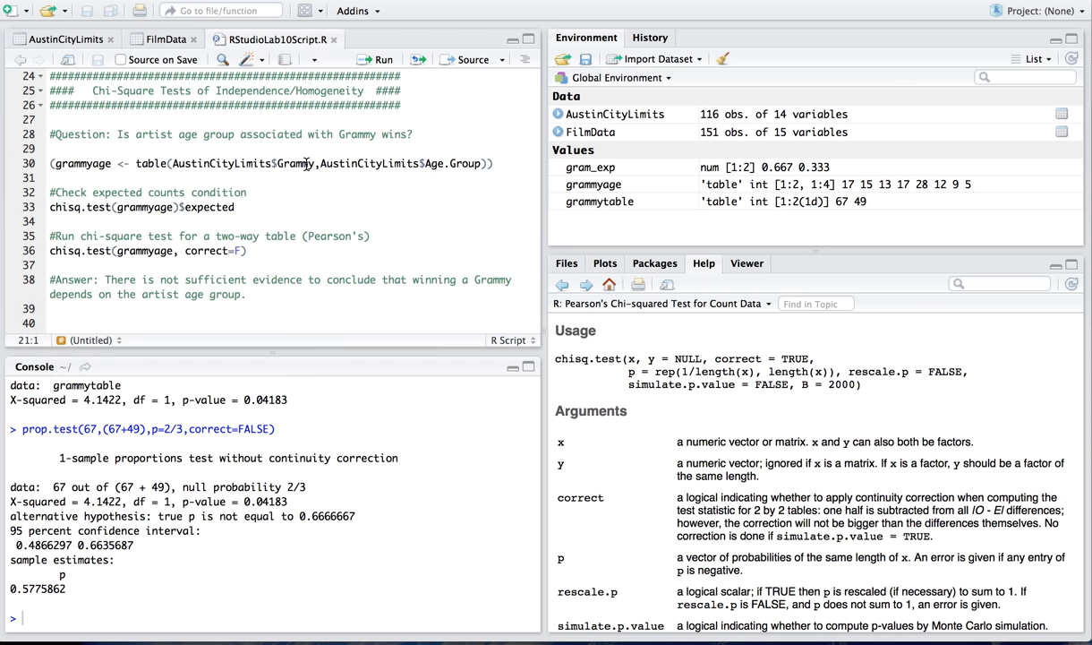
pyautogui.moveTo(132, 191)
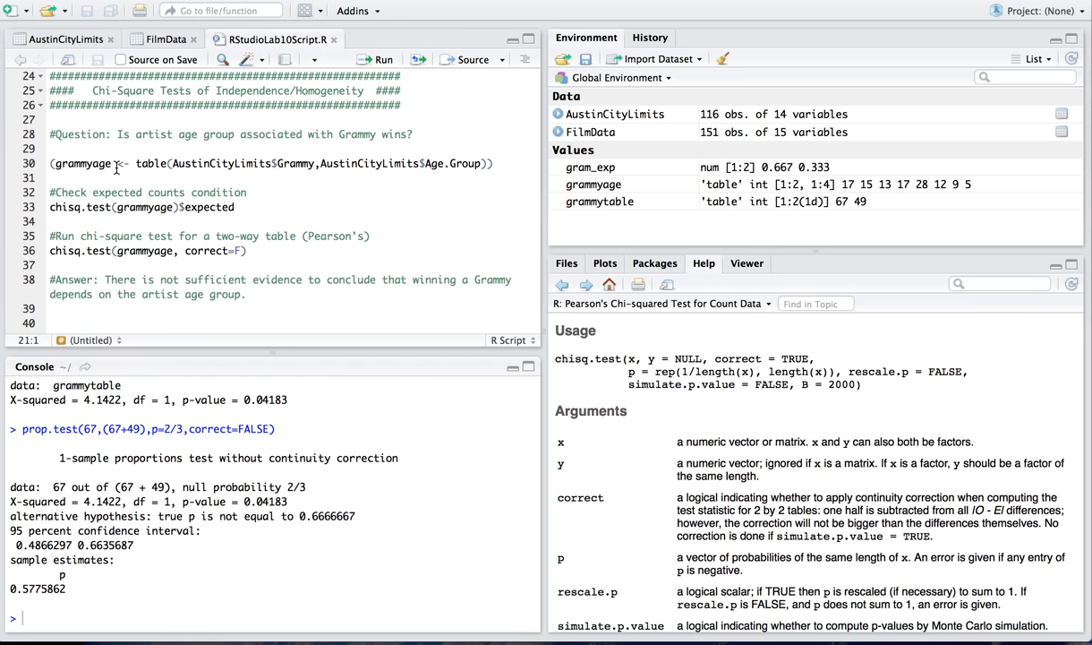
# Select grammyage on line 30, the table of Grammy by Age.Group.
pyautogui.doubleClick(85, 163)
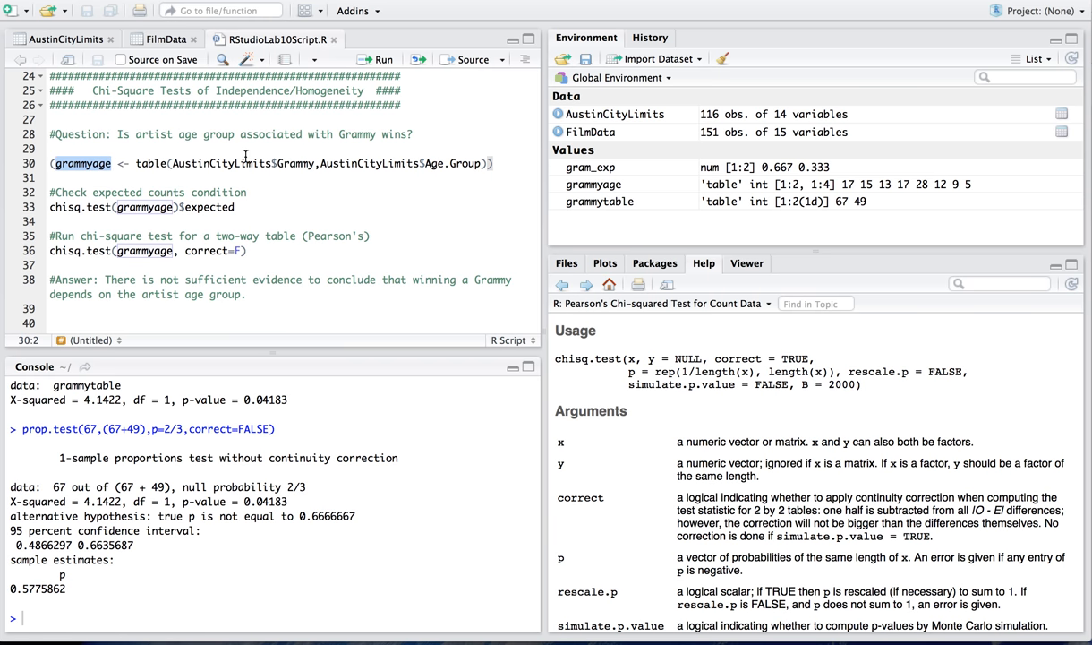
pyautogui.moveTo(296, 167)
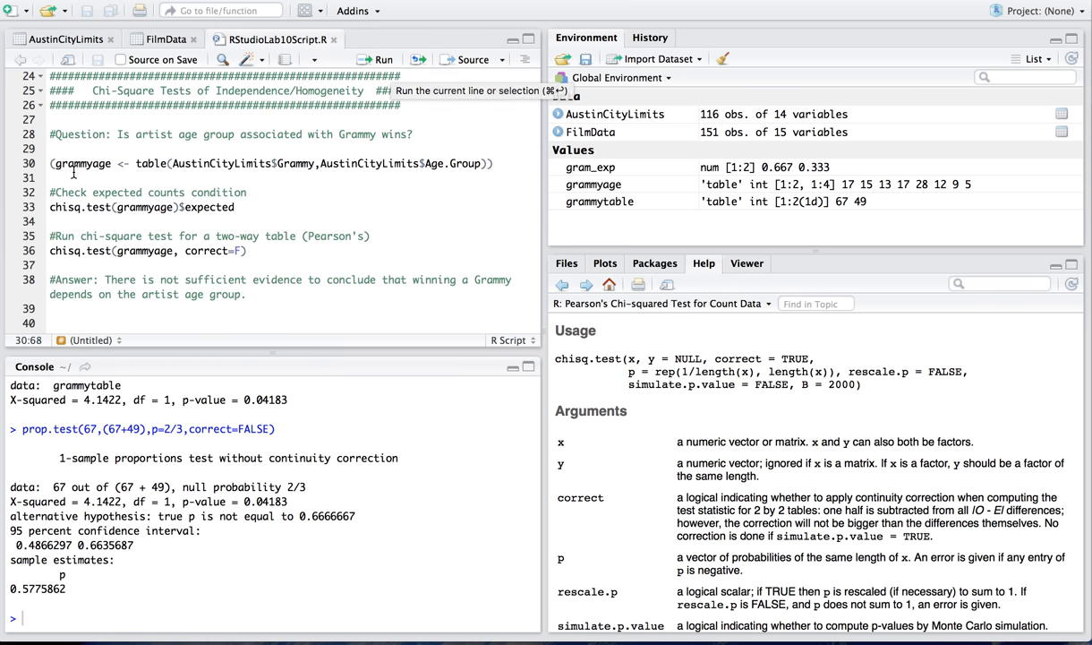
pyautogui.moveTo(383, 59)
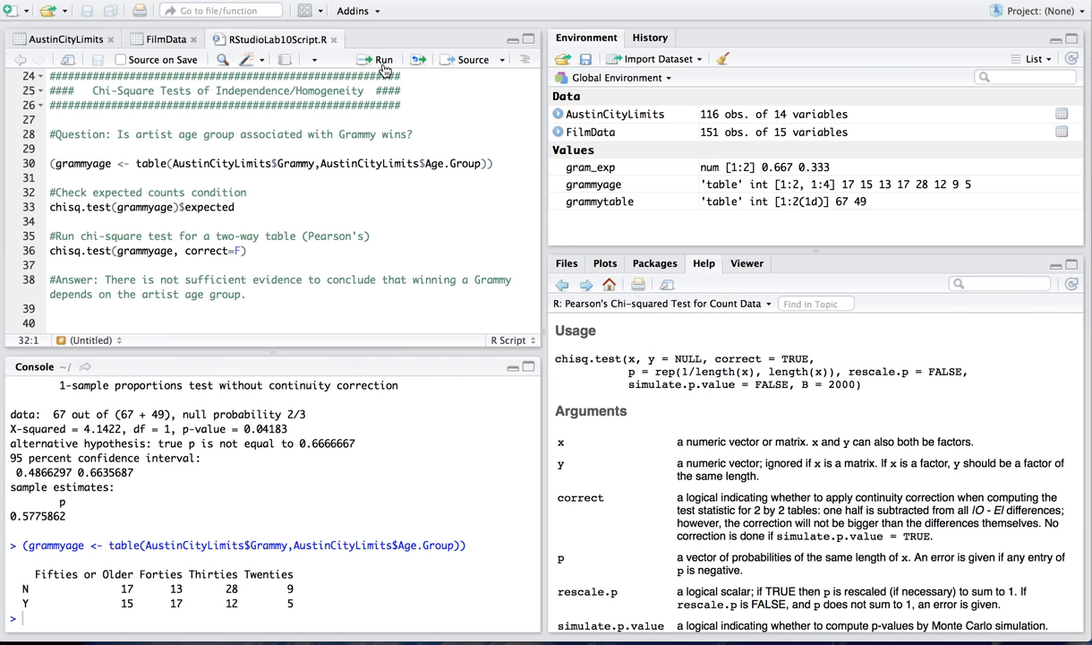
pyautogui.moveTo(421, 549)
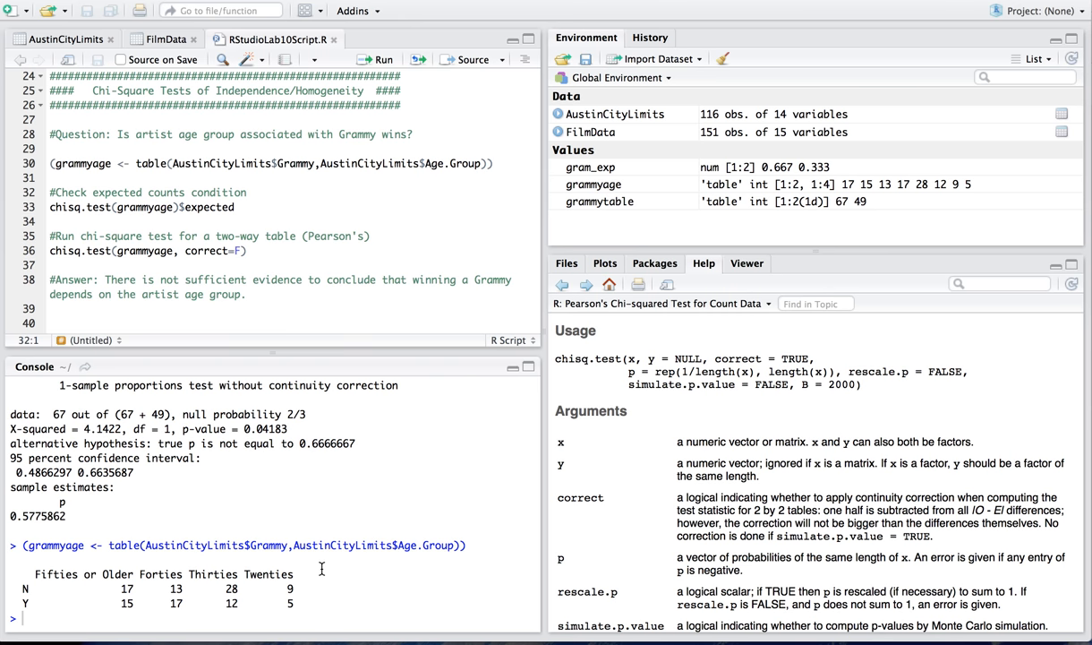
pyautogui.moveTo(25, 604)
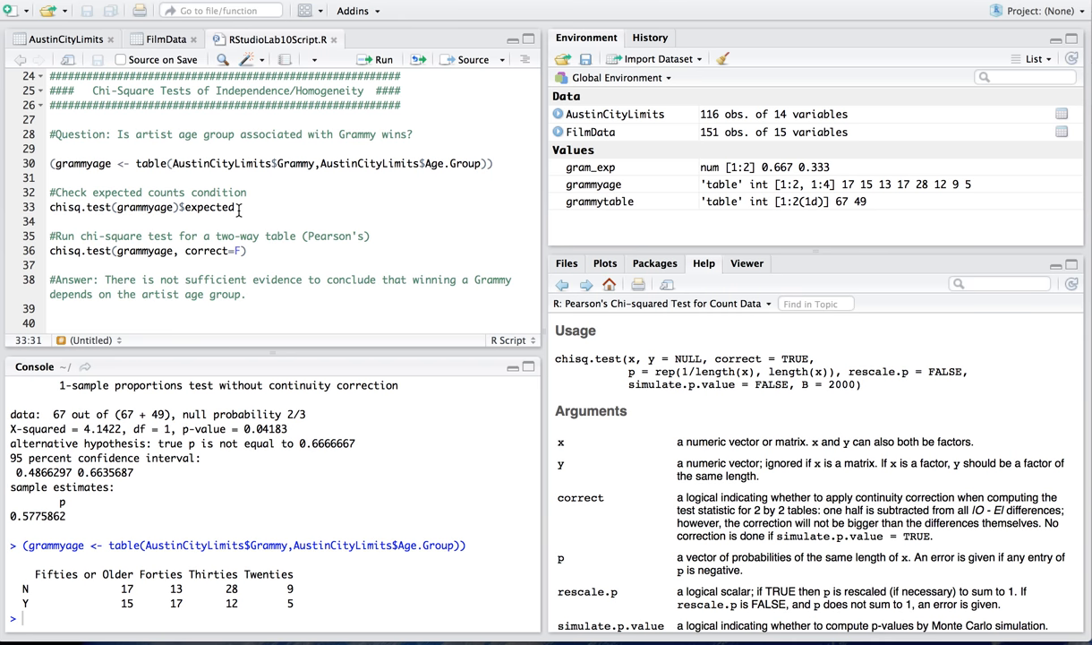
pyautogui.moveTo(384, 59)
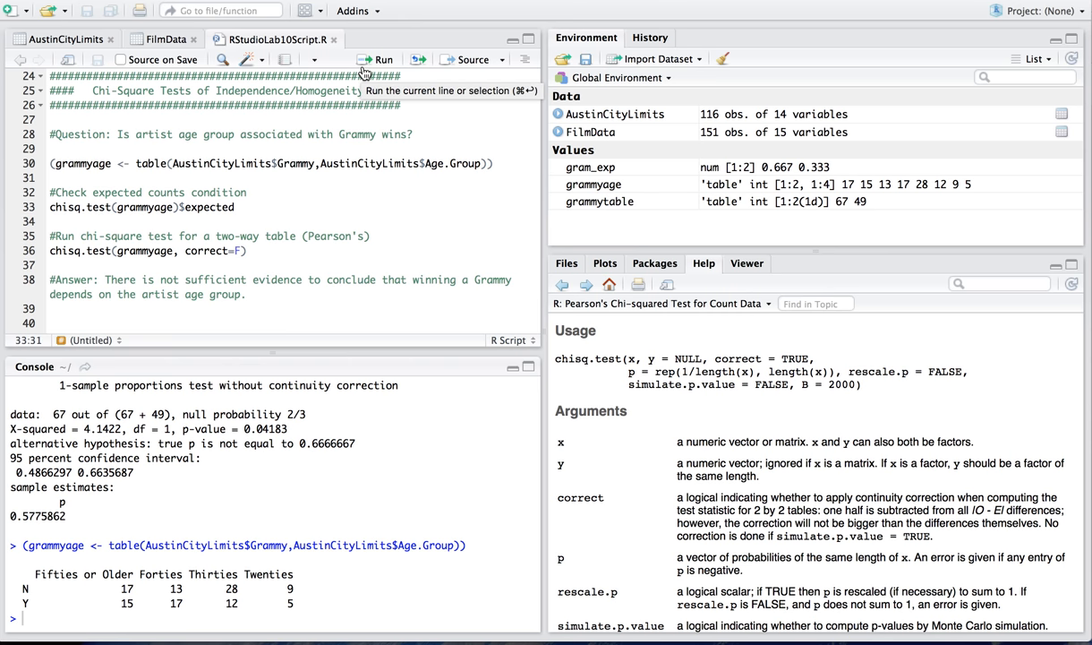
pyautogui.moveTo(80, 206)
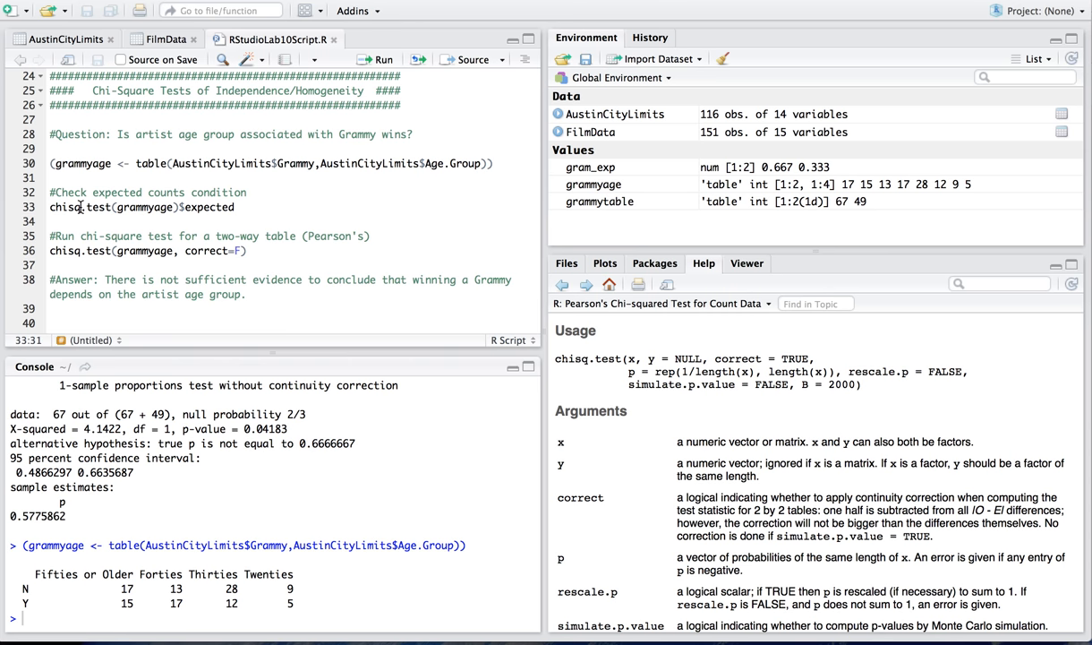
pyautogui.moveTo(163, 210)
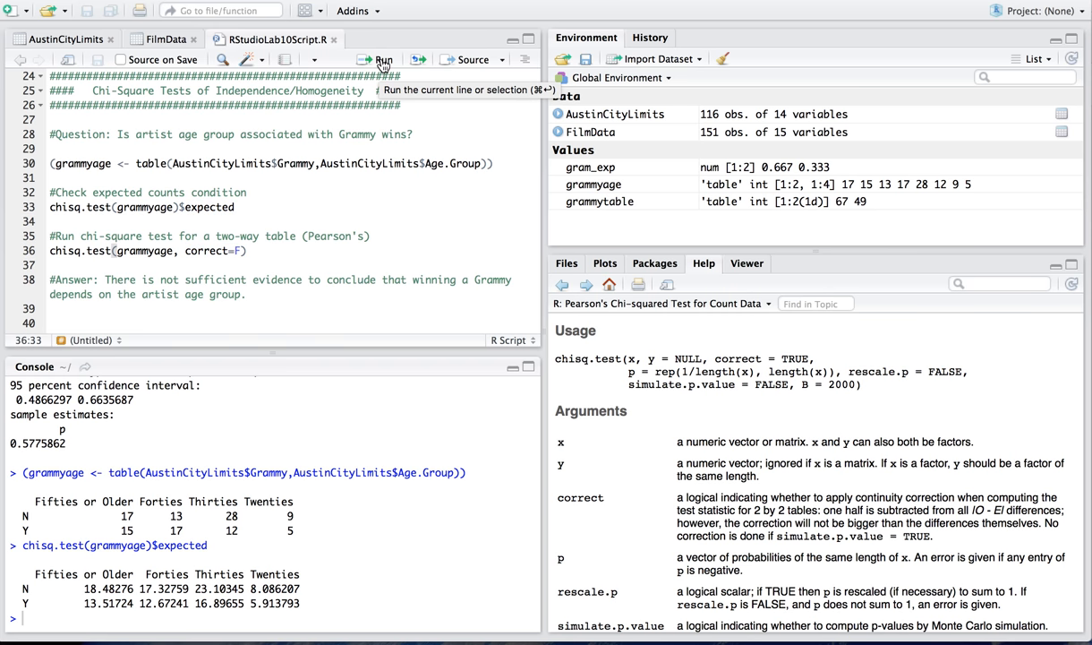
# Run chisq.test(grammyage, correct=F), giving X-squared 5.5415, df 3, p-value 0.1362.
pyautogui.click(383, 60)
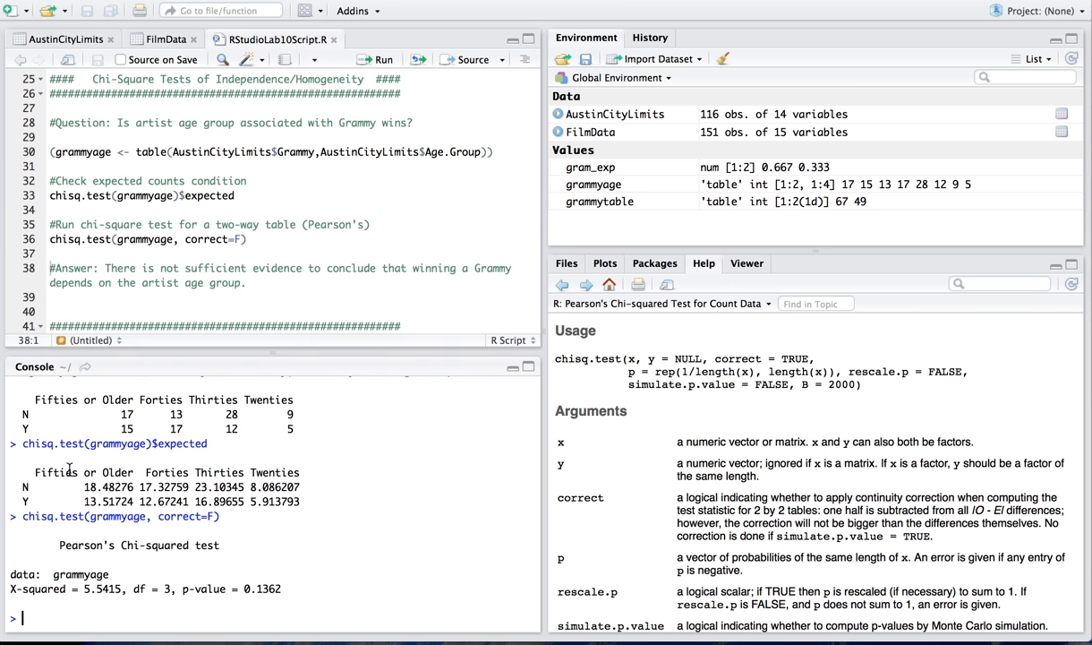
pyautogui.moveTo(295, 477)
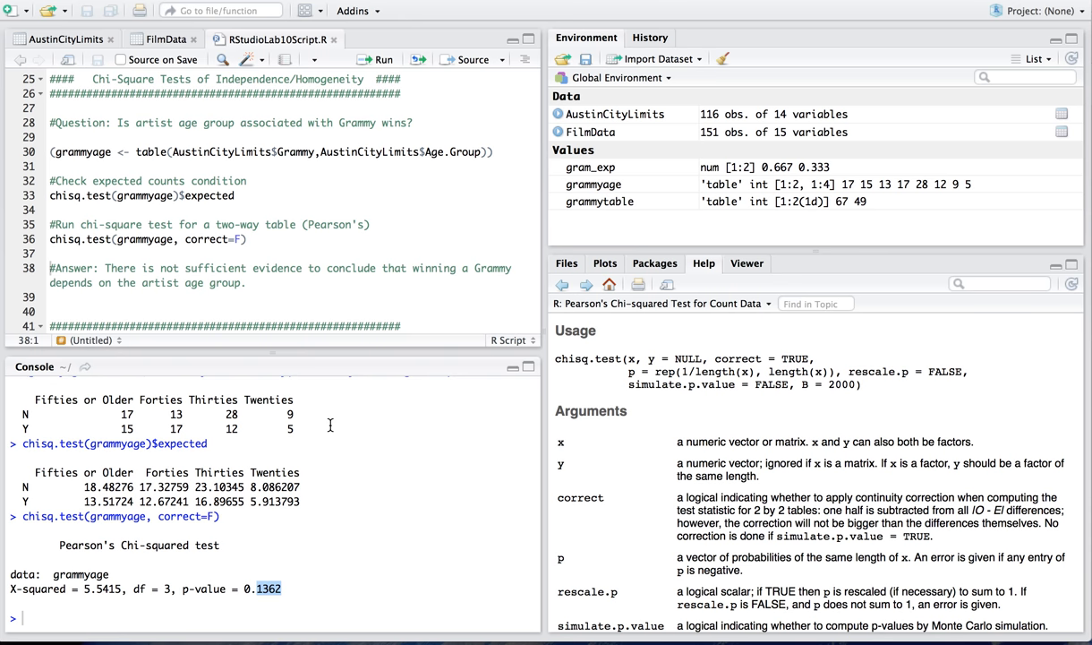
pyautogui.scroll(-3)
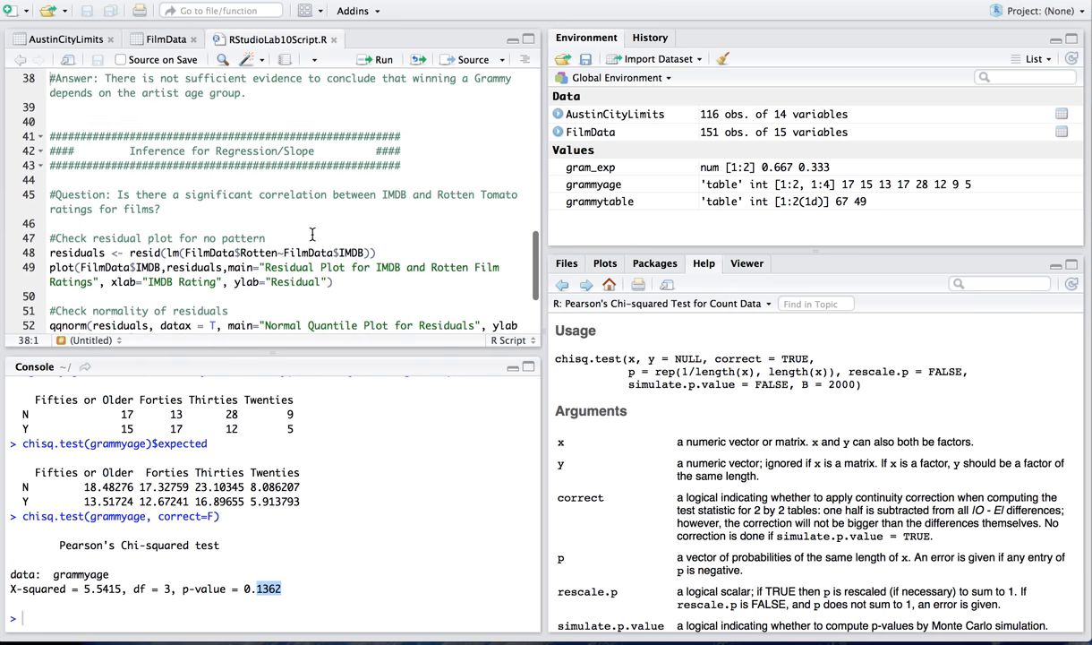
pyautogui.scroll(-3)
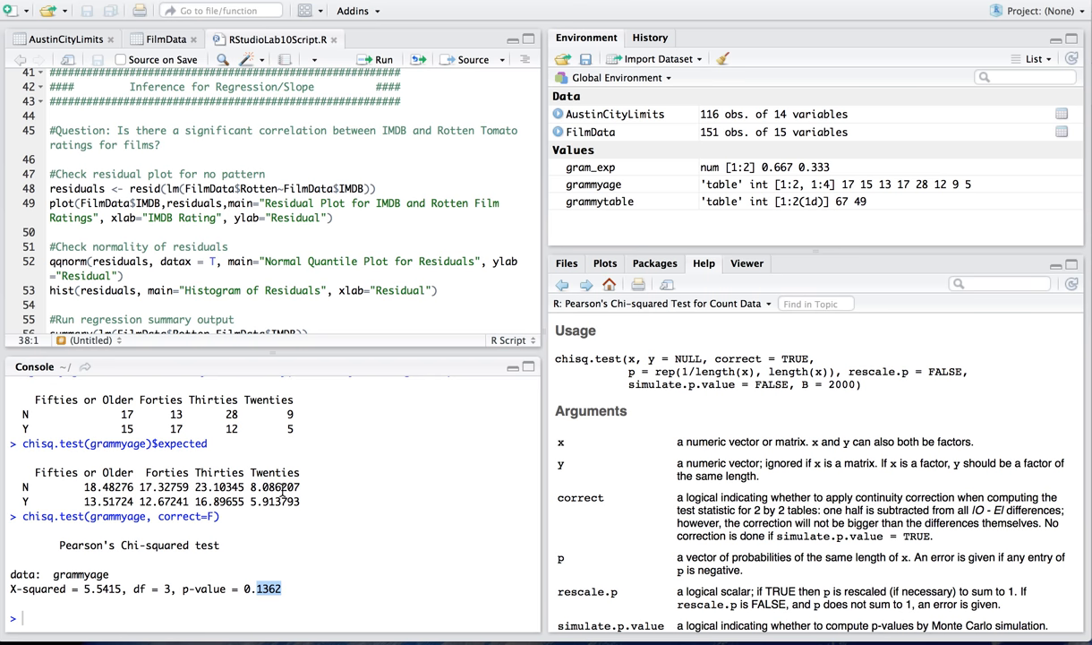
pyautogui.click(165, 39)
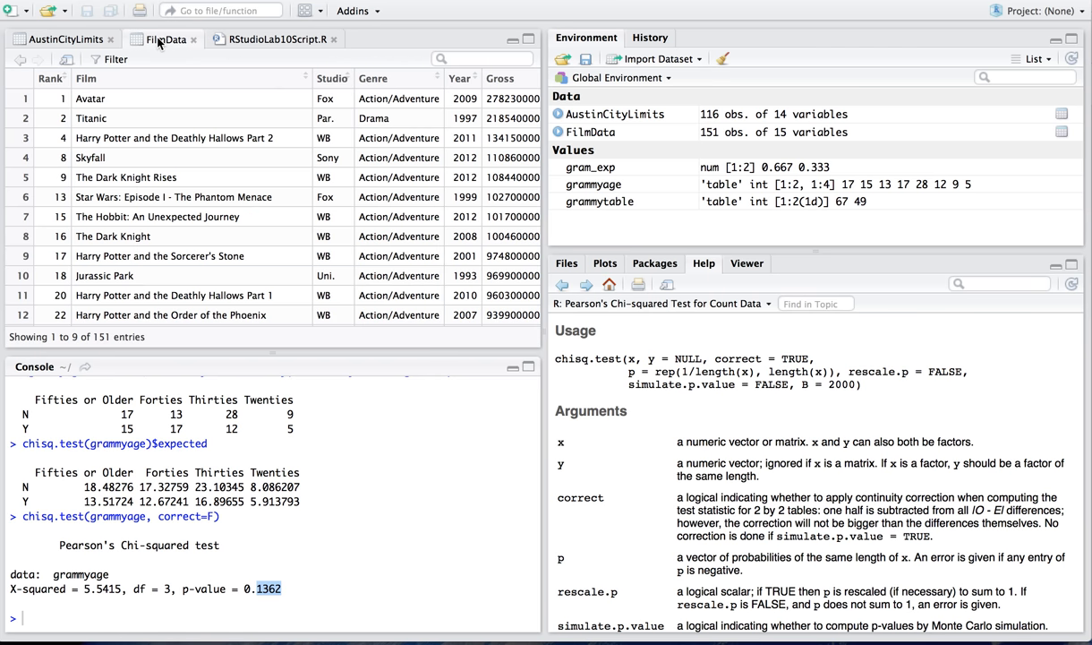
pyautogui.scroll(-3)
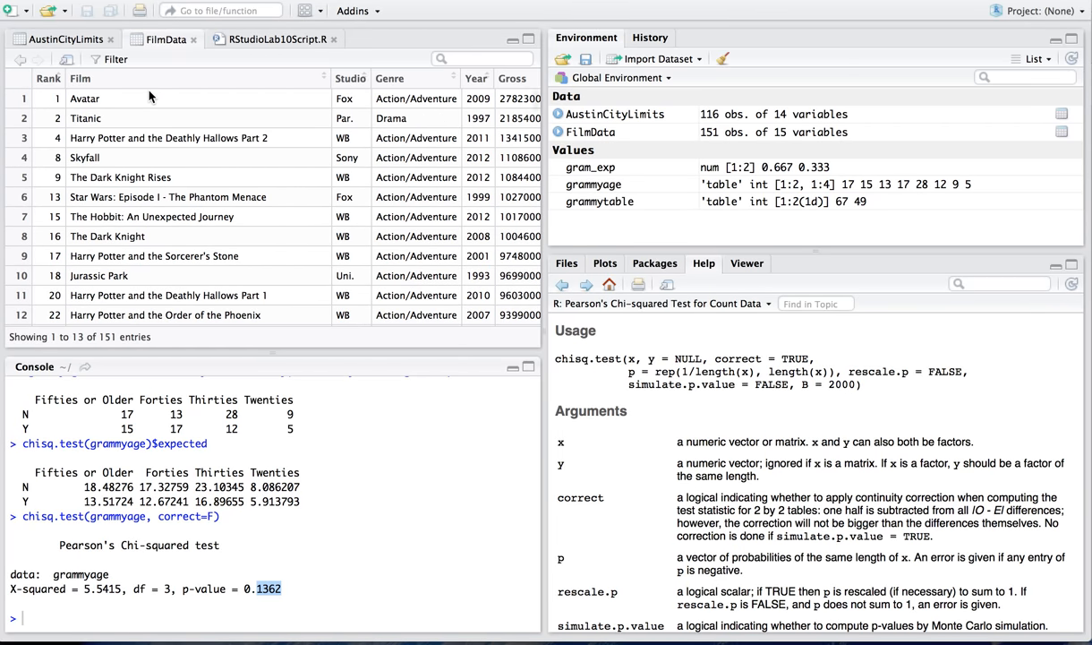
pyautogui.hscroll(3)
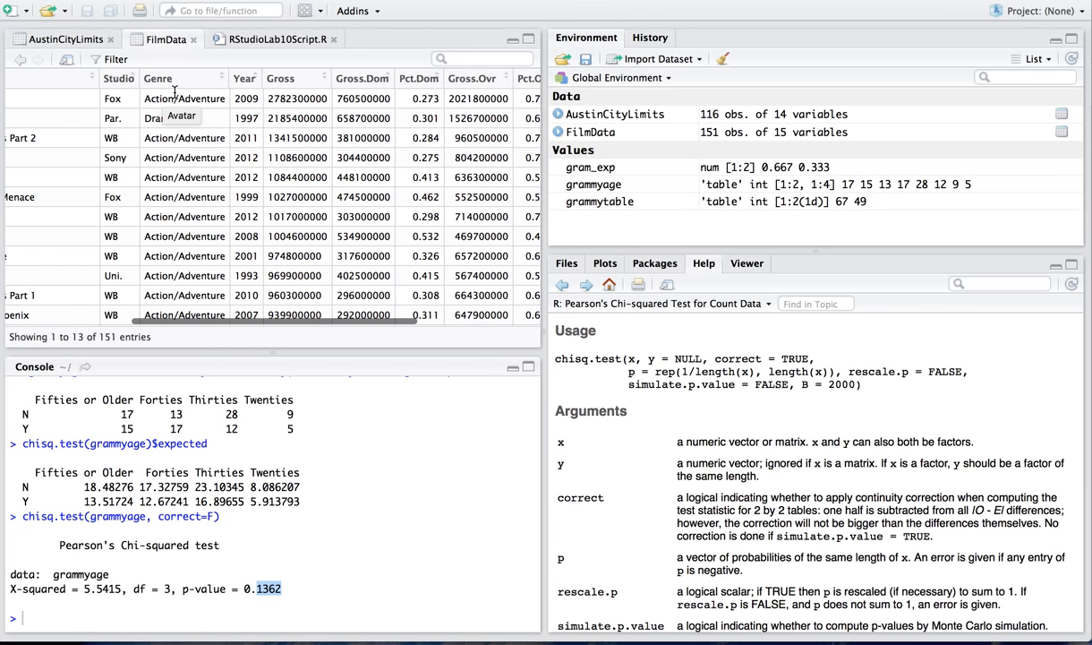
pyautogui.hscroll(3)
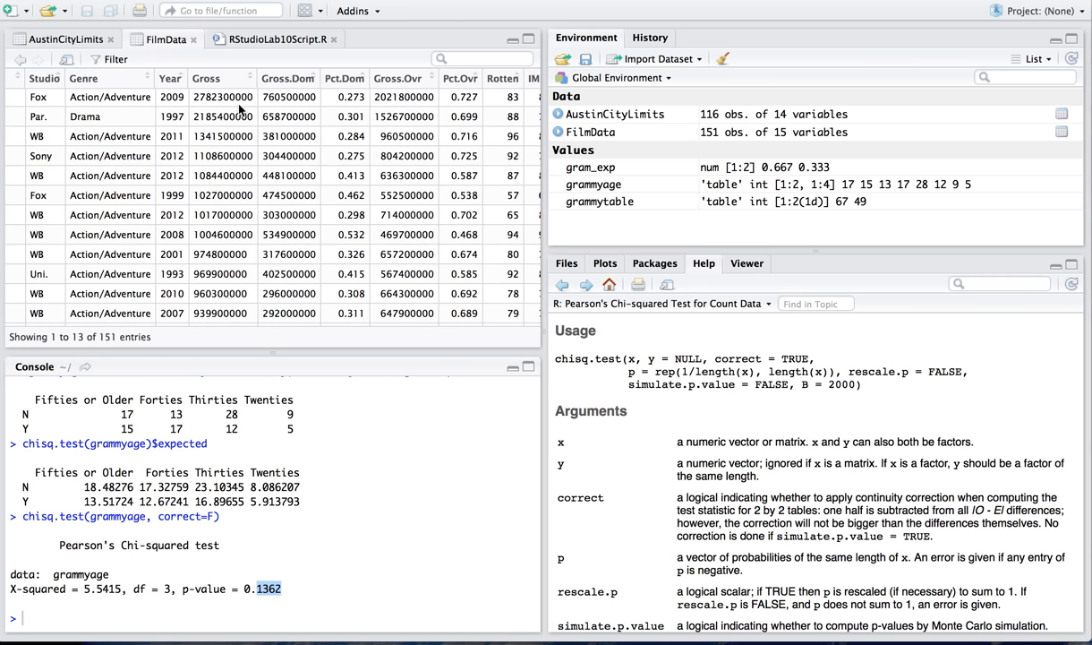
pyautogui.hscroll(3)
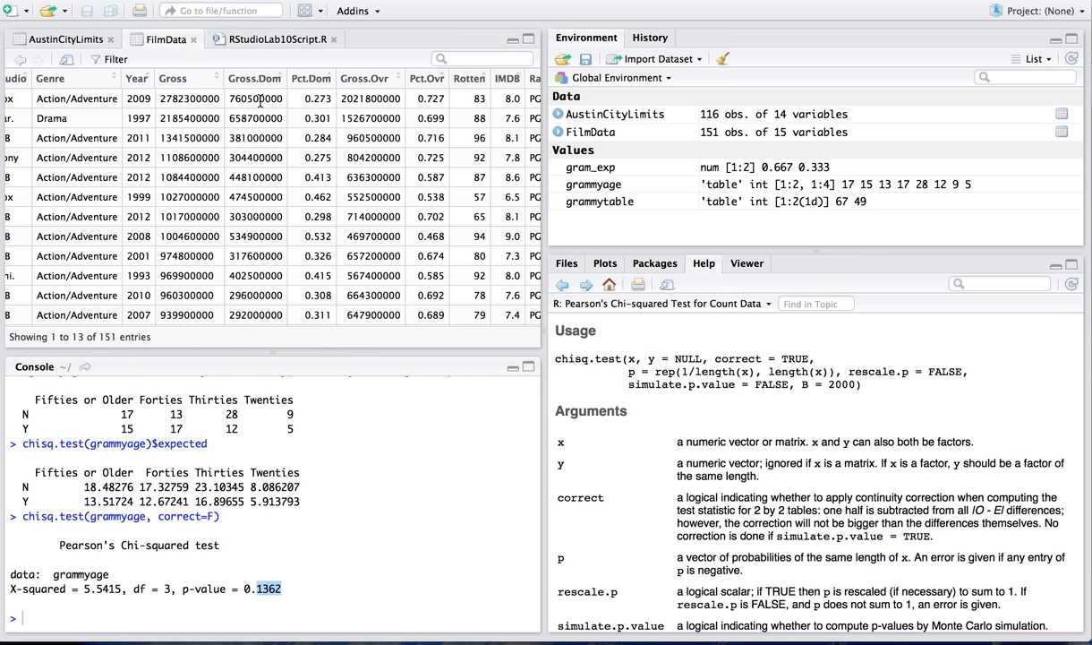
pyautogui.hscroll(3)
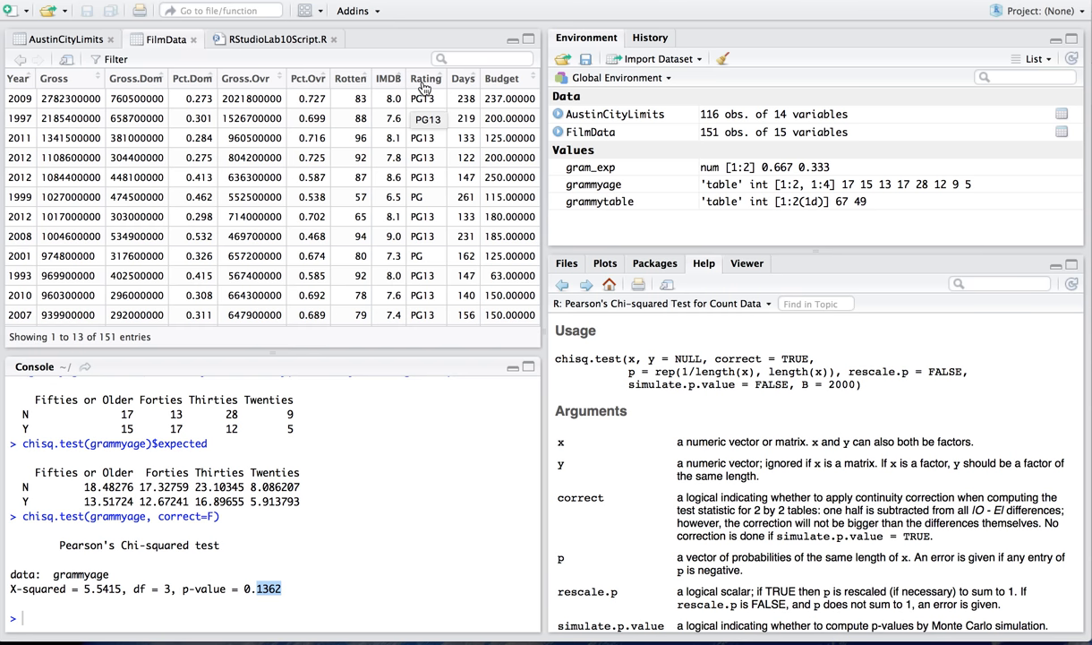
pyautogui.moveTo(491, 96)
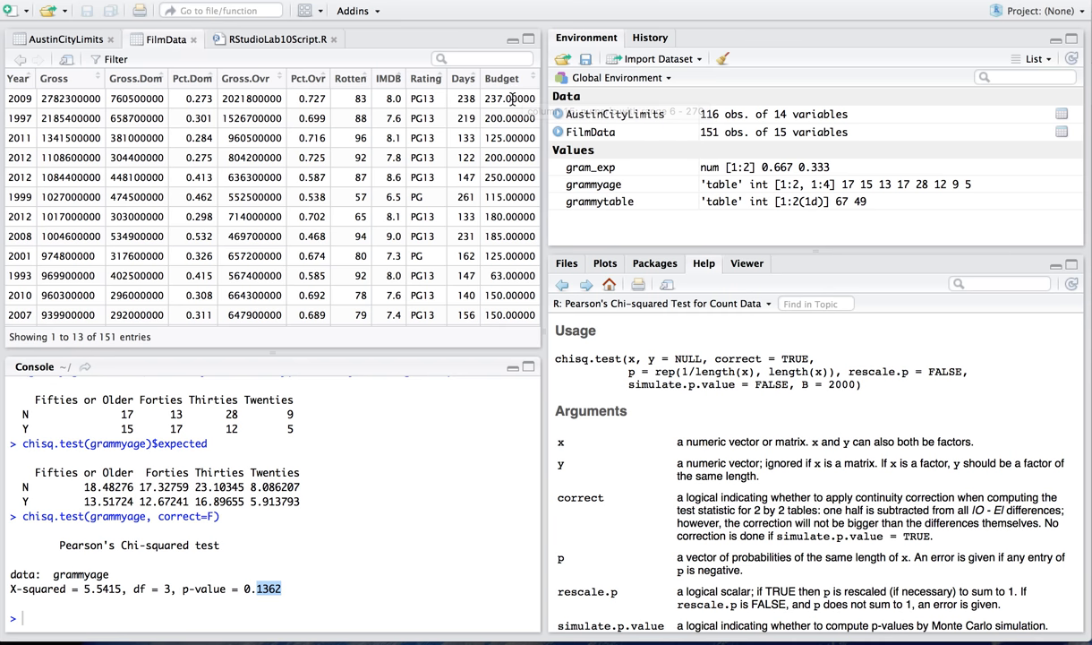
pyautogui.click(168, 38)
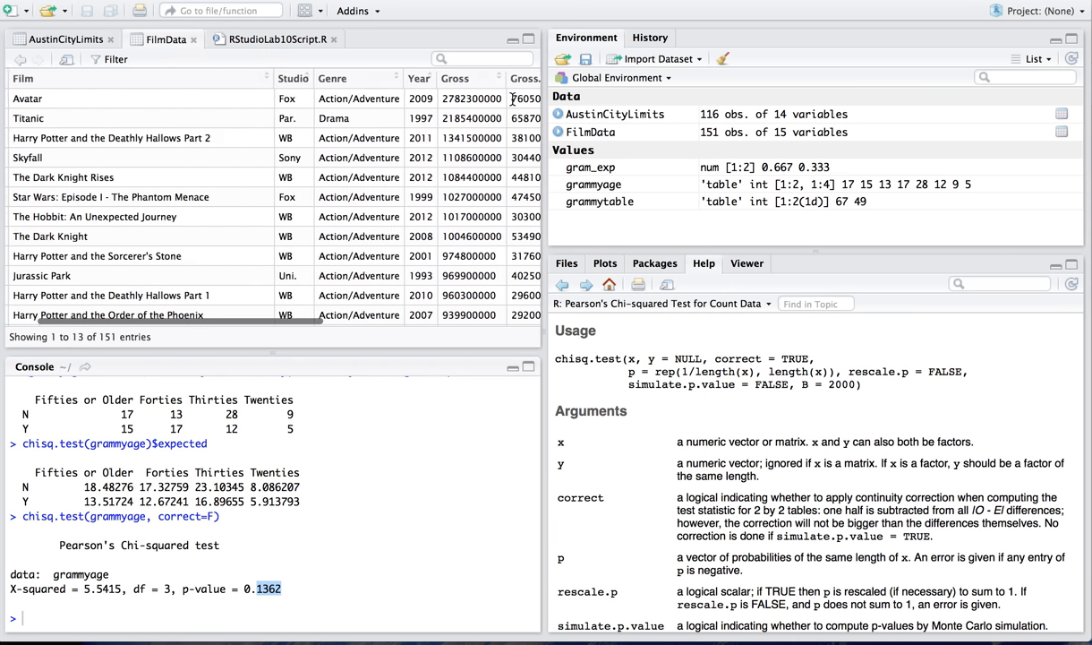
pyautogui.hscroll(3)
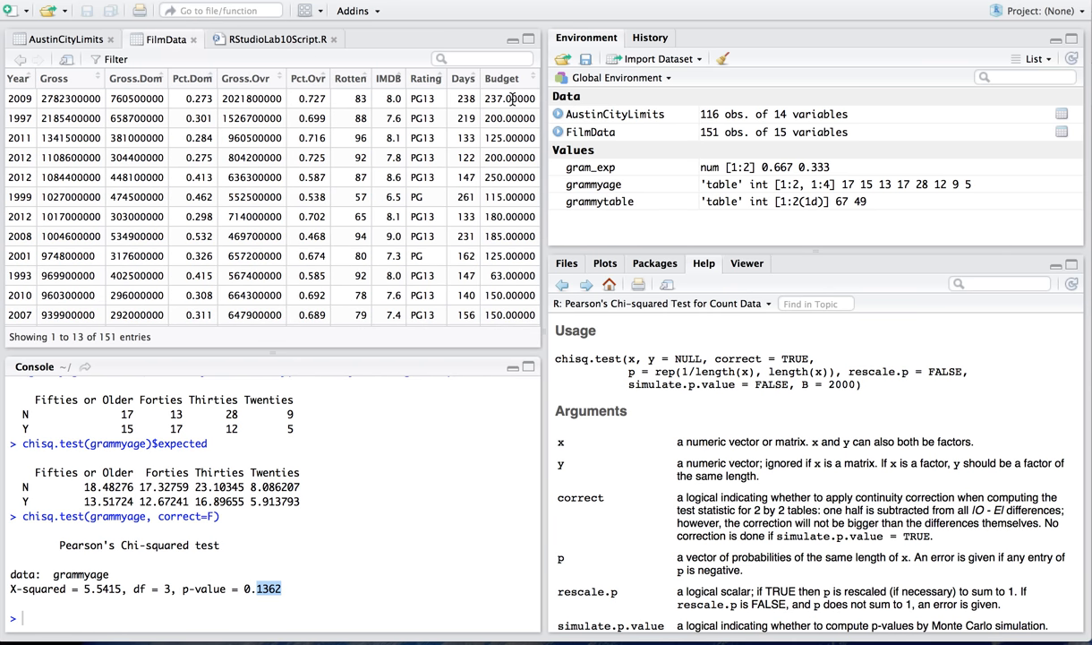
pyautogui.click(163, 39)
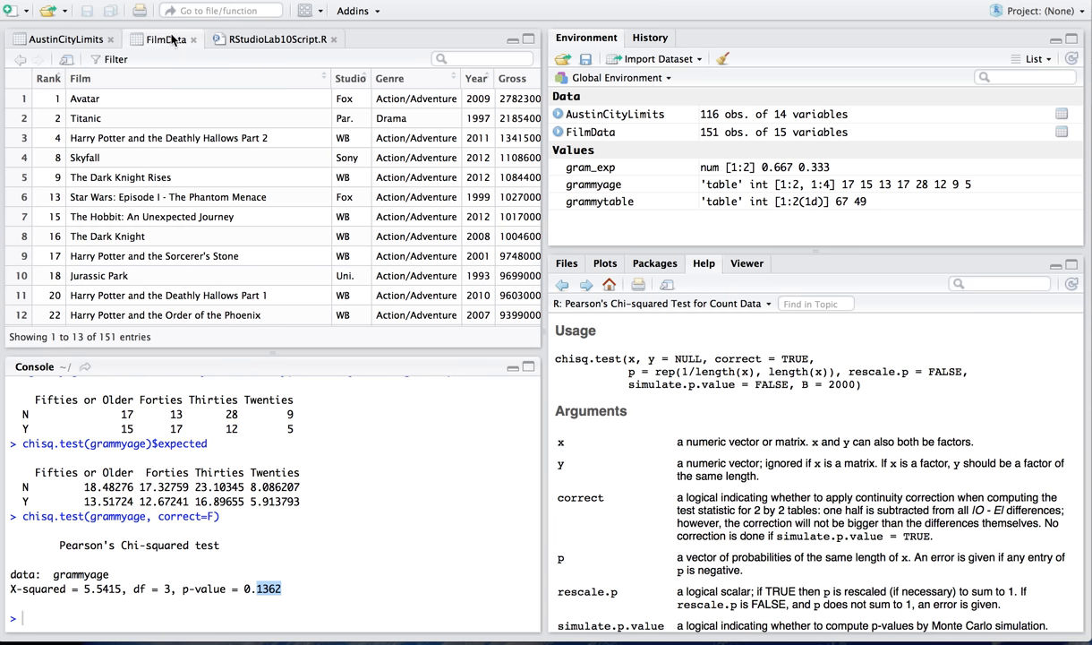
pyautogui.click(274, 39)
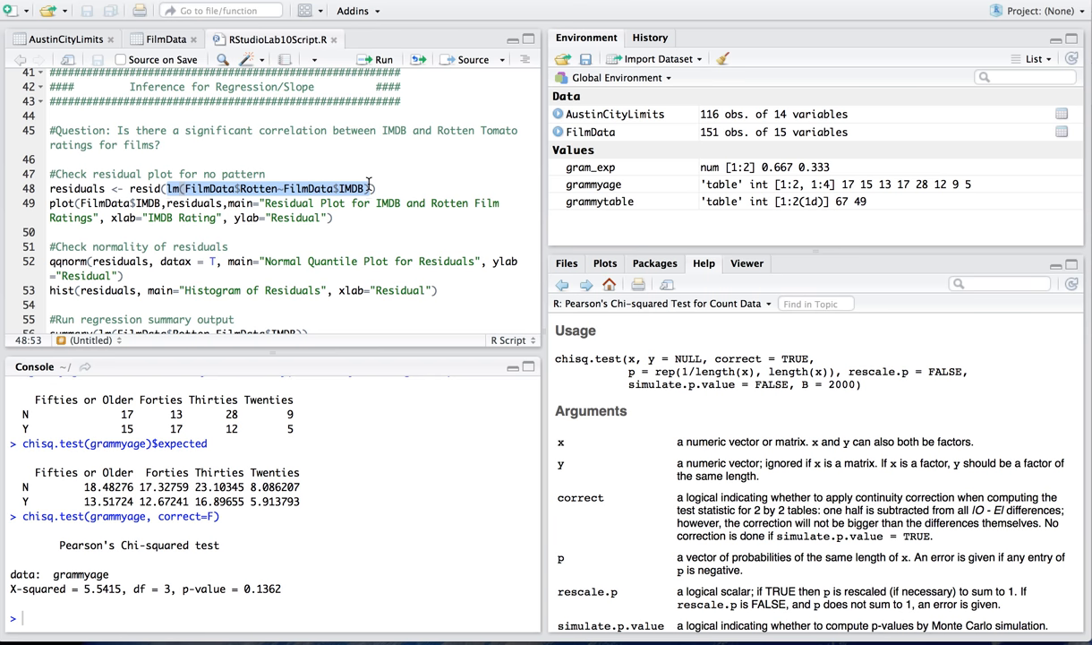
pyautogui.moveTo(159, 183)
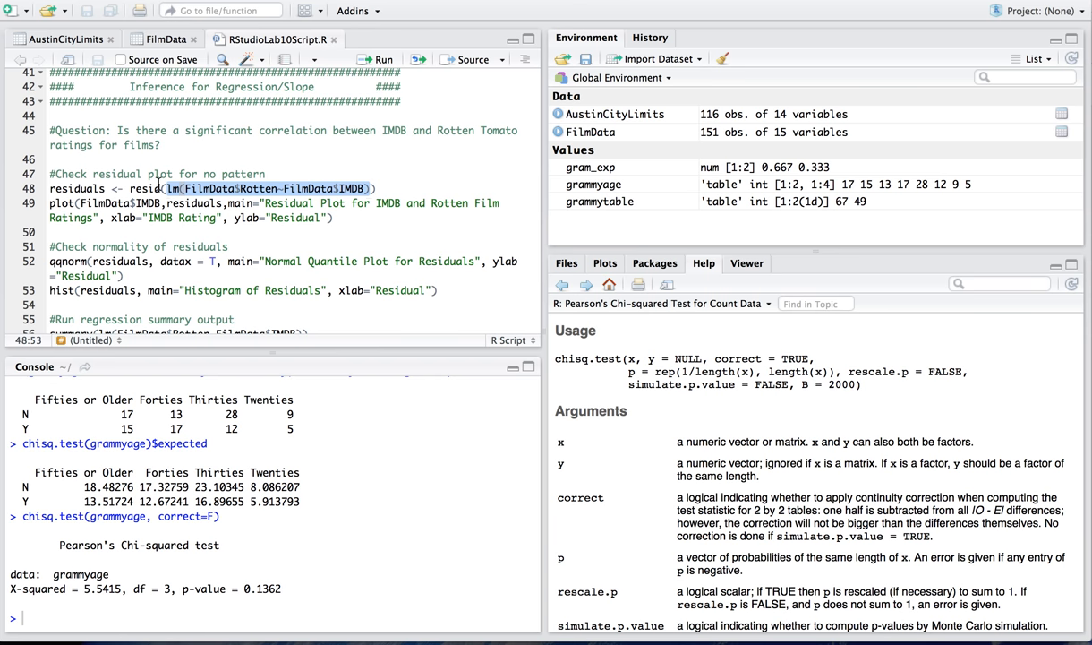
# Run resid(lm(FilmData$Rotten~FilmData$IMDB)) on line 48, storing the 151 residuals.
pyautogui.click(150, 188)
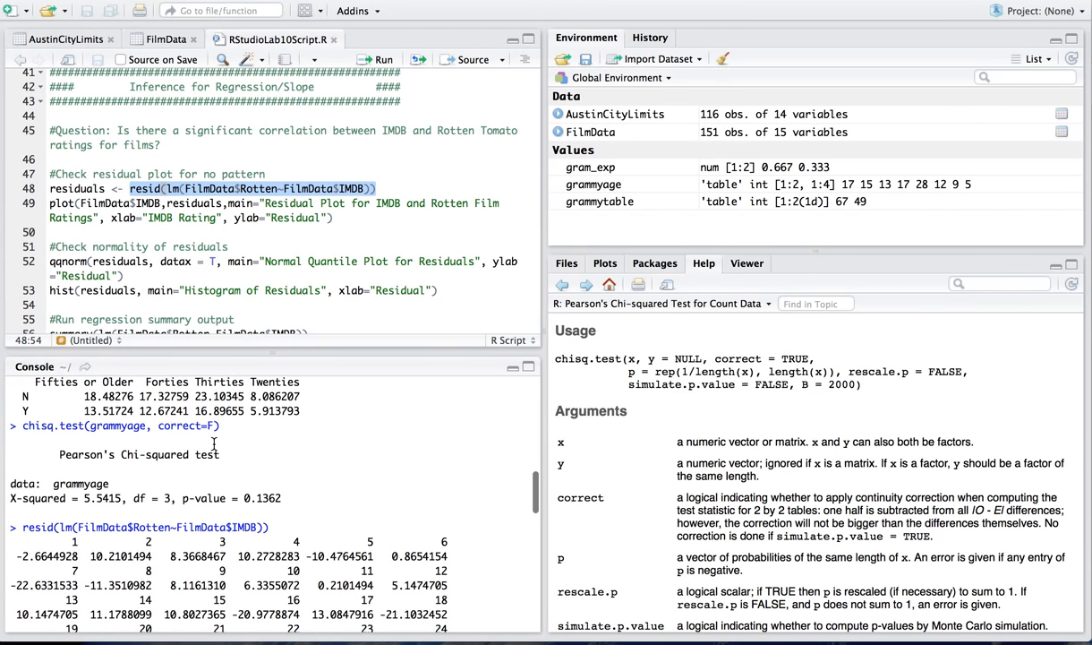
pyautogui.scroll(-3)
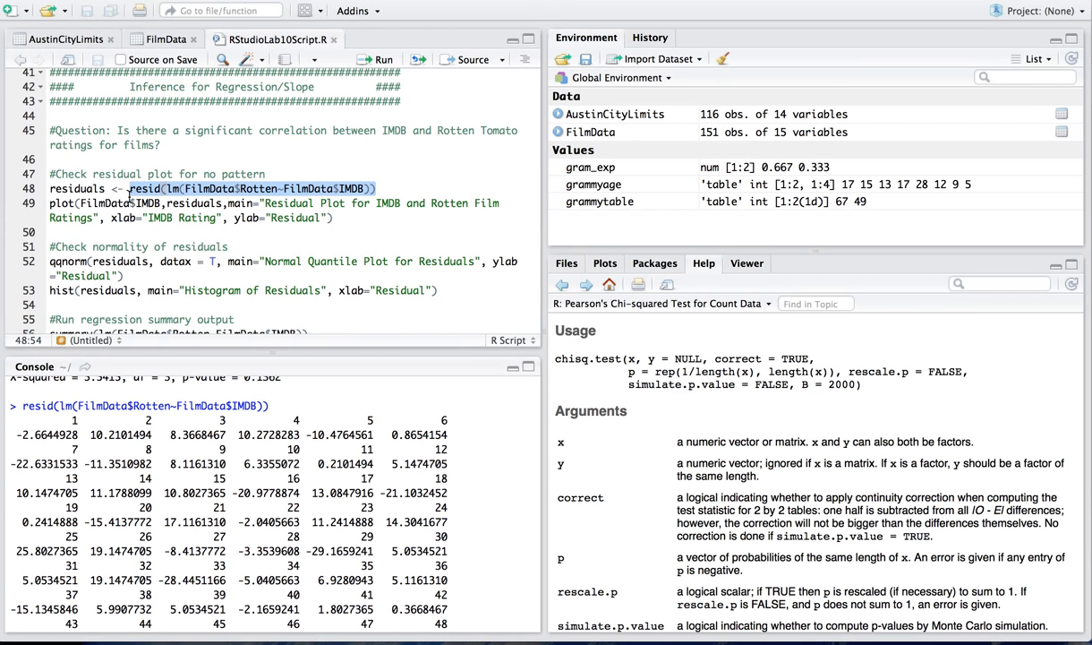
pyautogui.click(377, 59)
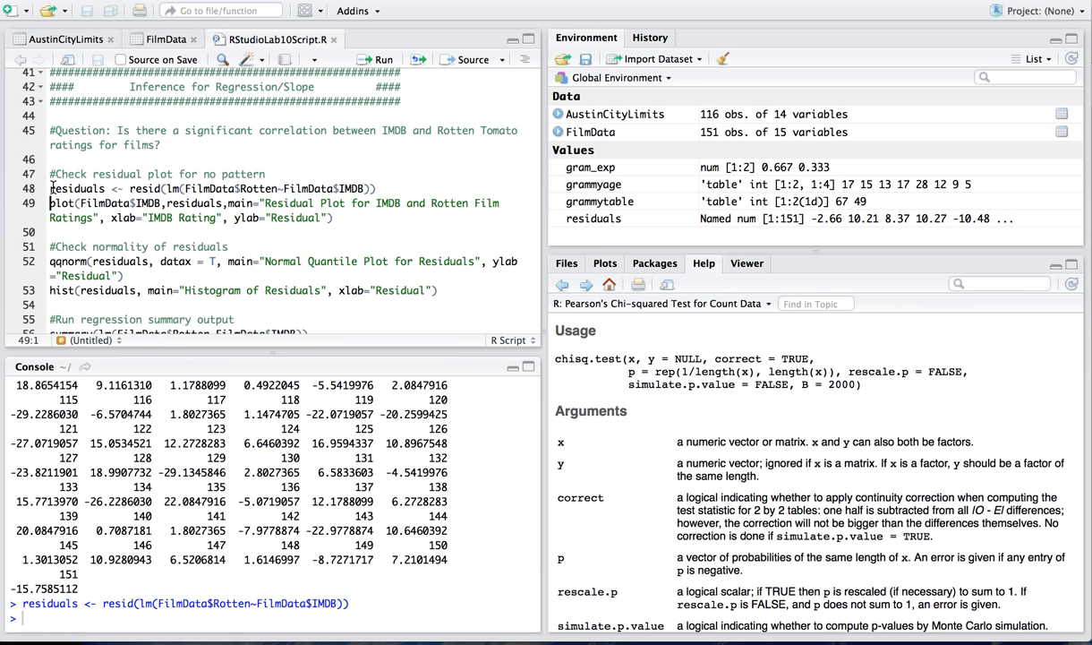
pyautogui.moveTo(390, 185)
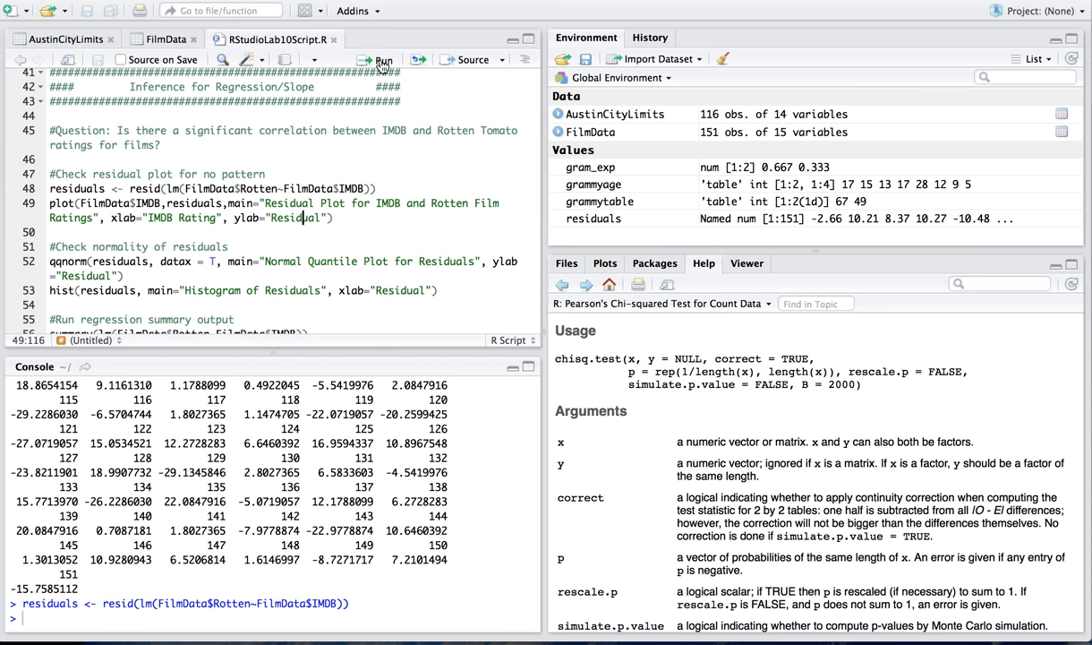
# Run line 49 to plot Rotten-on-IMDB residuals against IMDB rating, then scroll down the script.
pyautogui.click(383, 59)
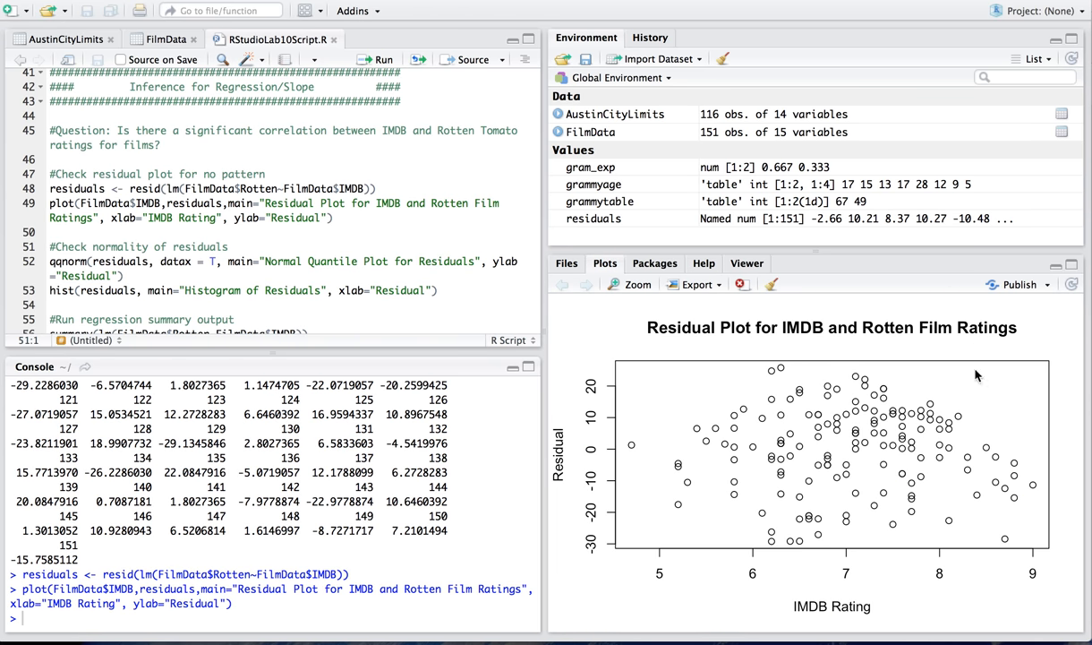
pyautogui.moveTo(758, 526)
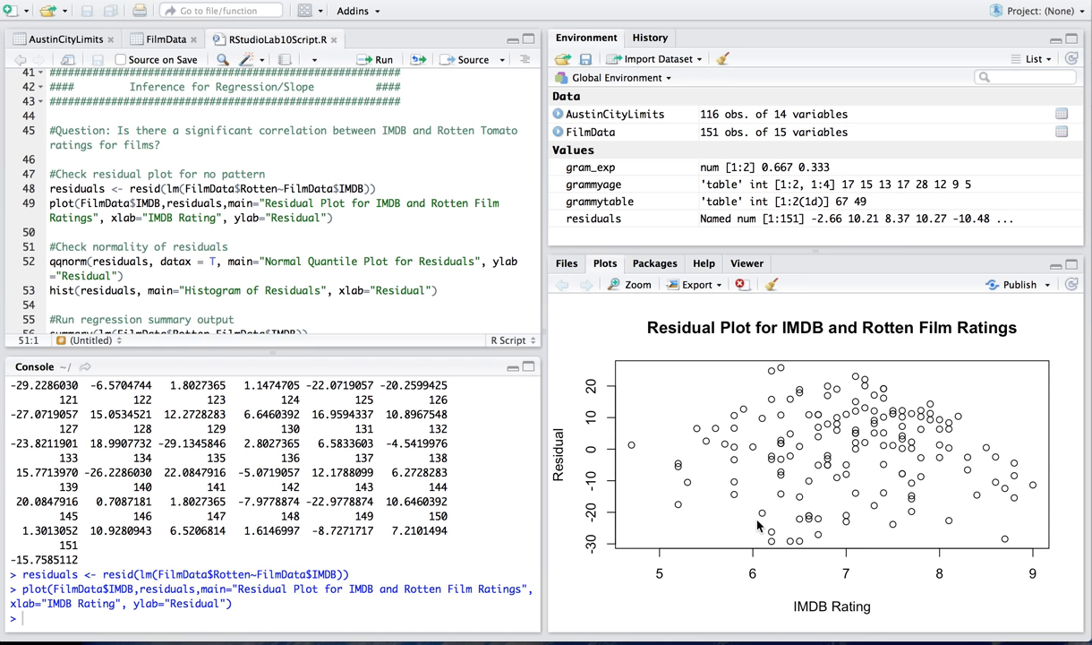
pyautogui.moveTo(753, 522)
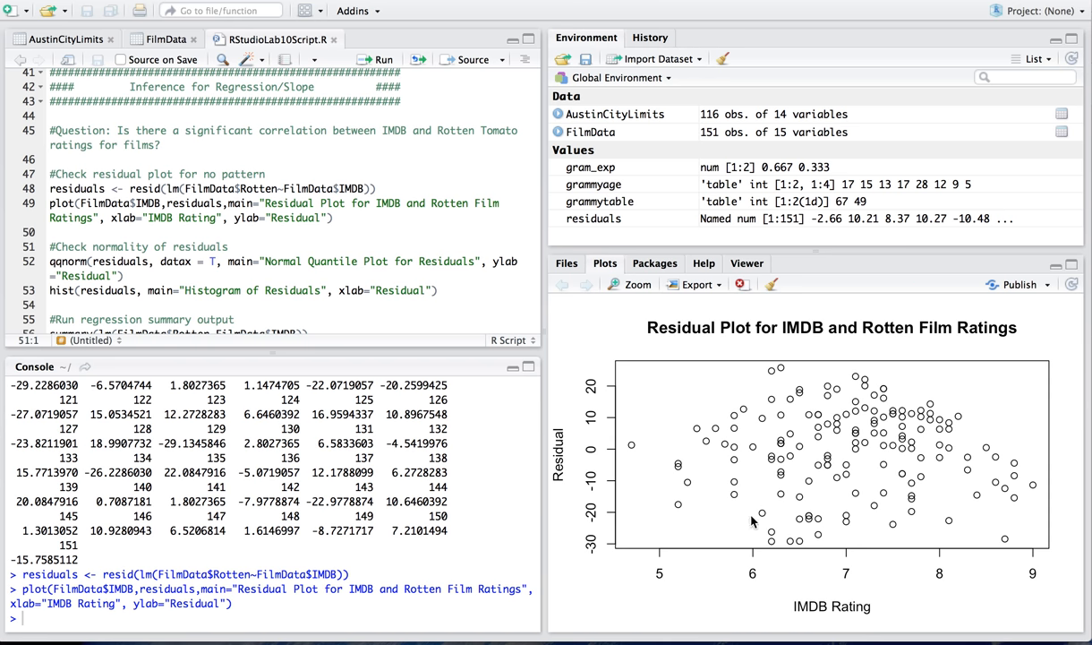
pyautogui.scroll(-3)
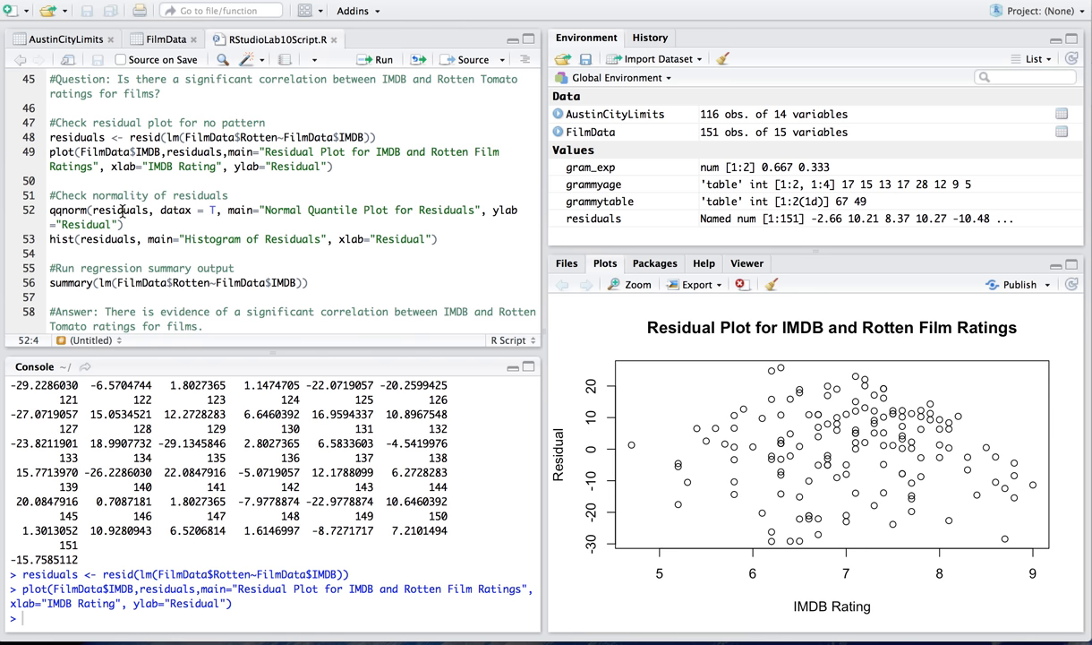
# Highlight 'residuals' in the qqnorm call on line 52 with datax = T.
pyautogui.doubleClick(119, 209)
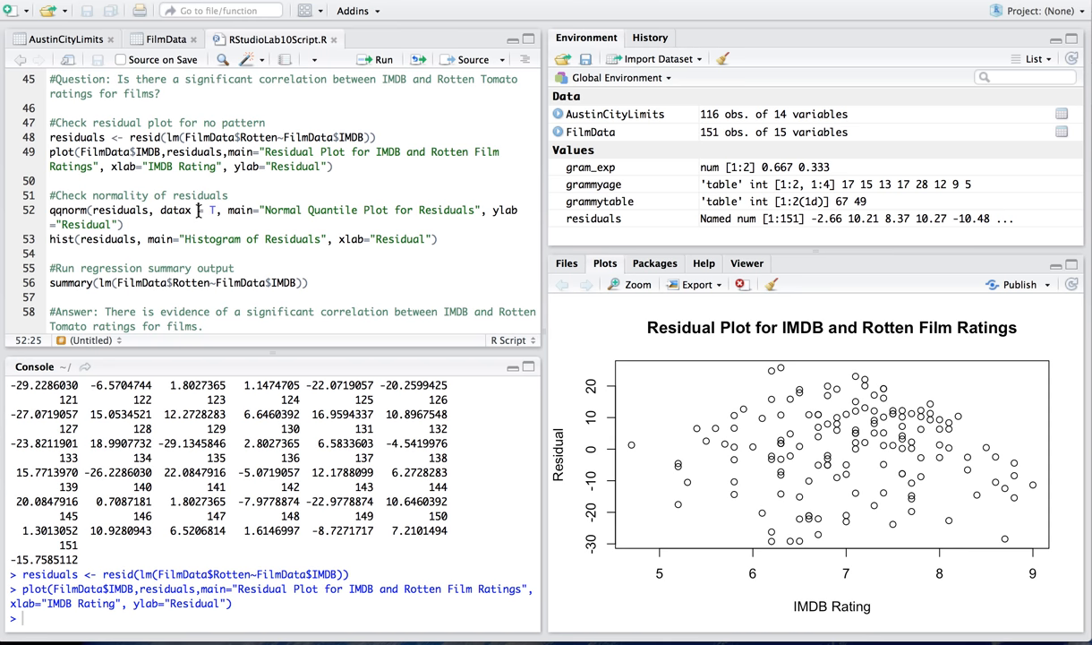
pyautogui.moveTo(356, 205)
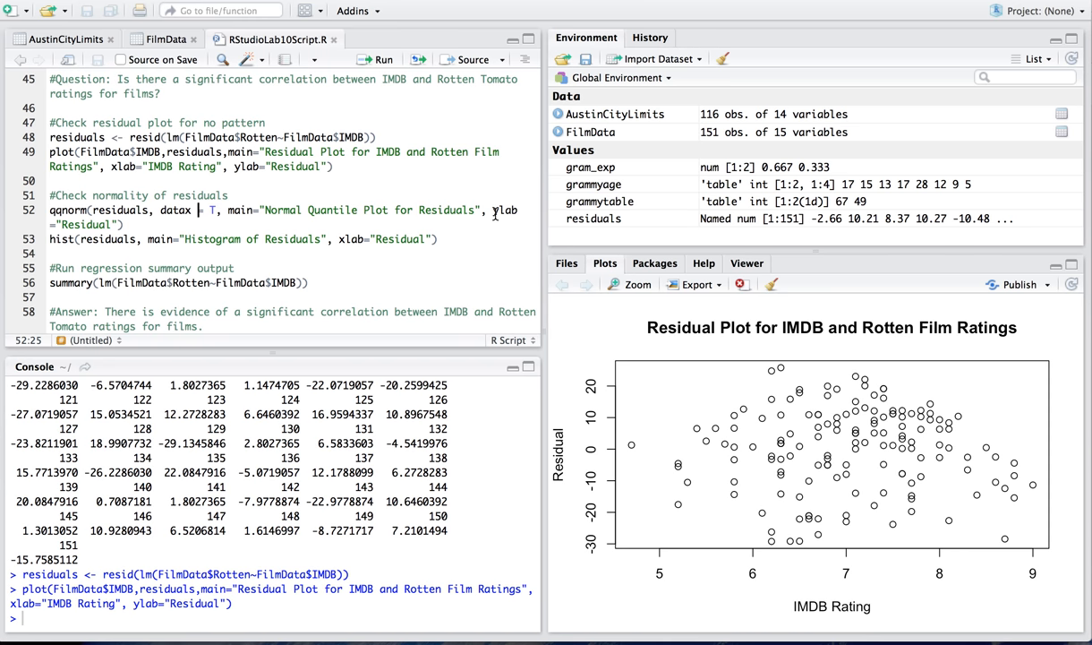
pyautogui.moveTo(101, 208)
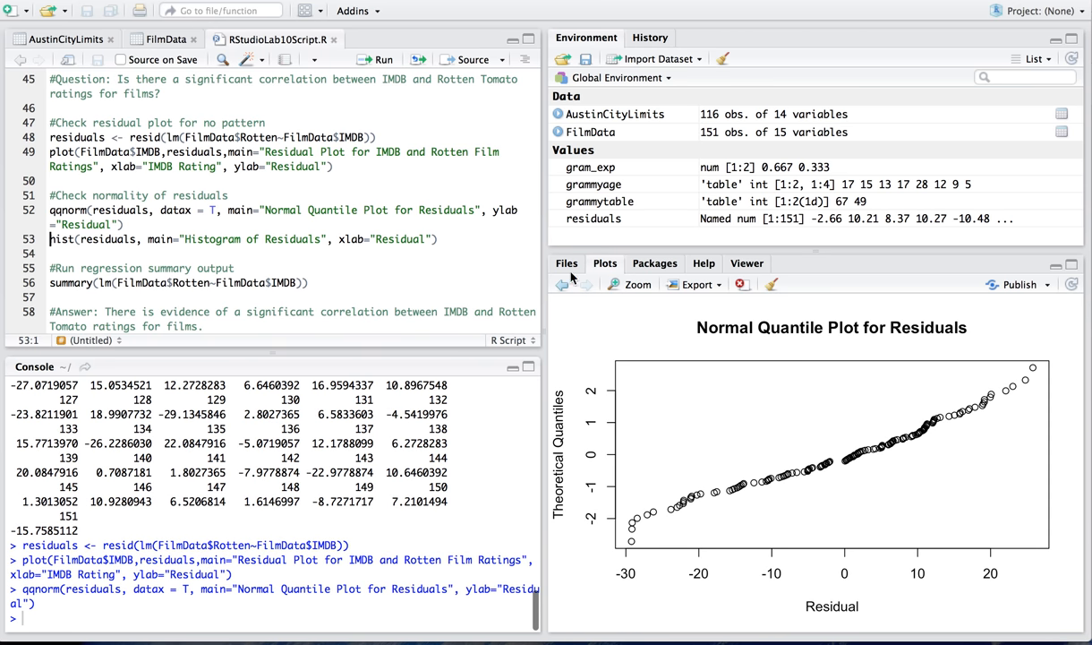
pyautogui.moveTo(967, 439)
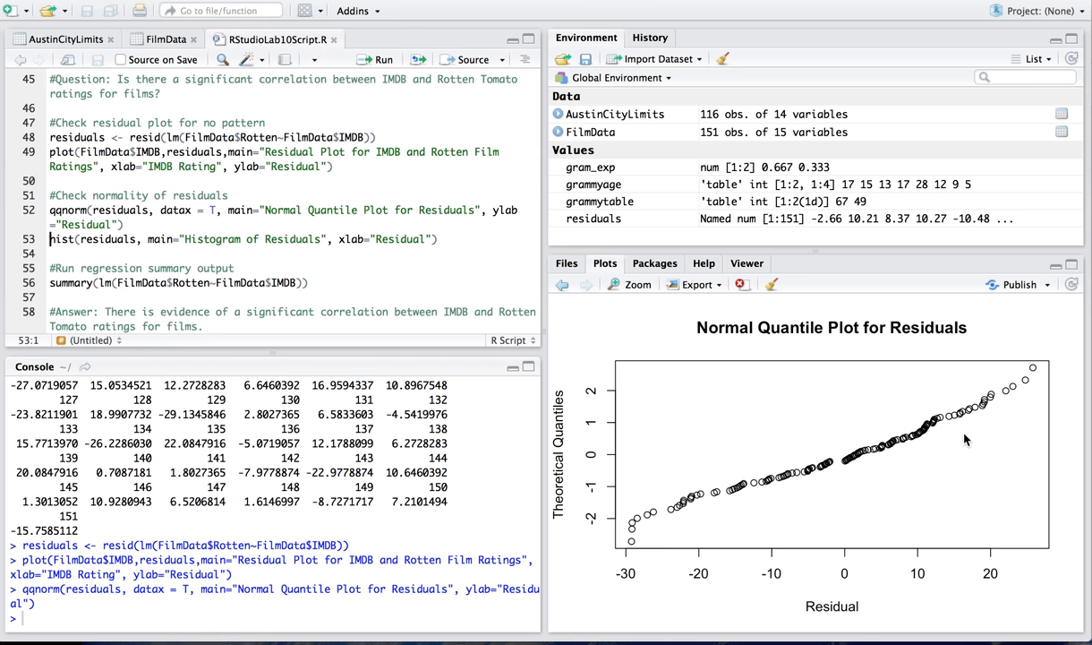
pyautogui.moveTo(1062, 365)
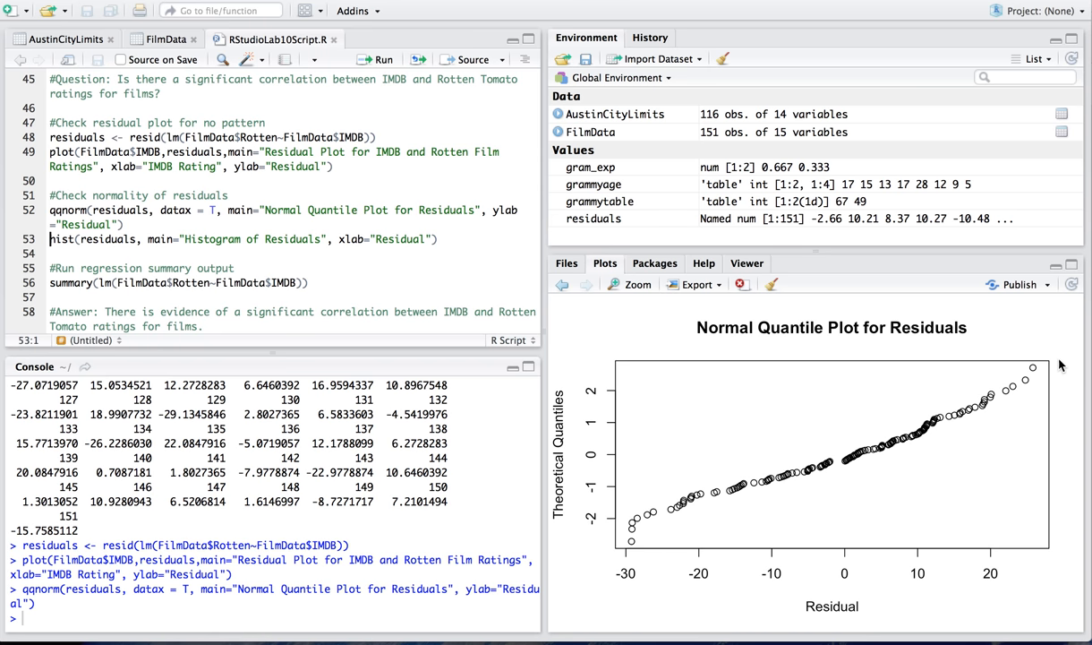
# Run the hist line 53 to plot the histogram of residuals.
pyautogui.click(376, 59)
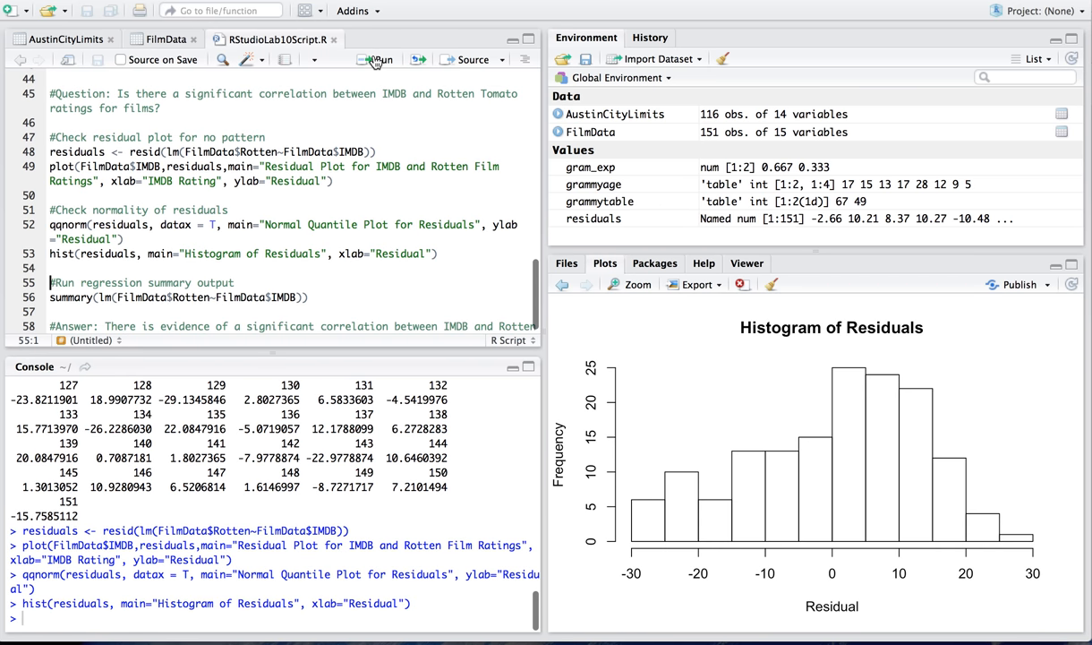
pyautogui.moveTo(725, 430)
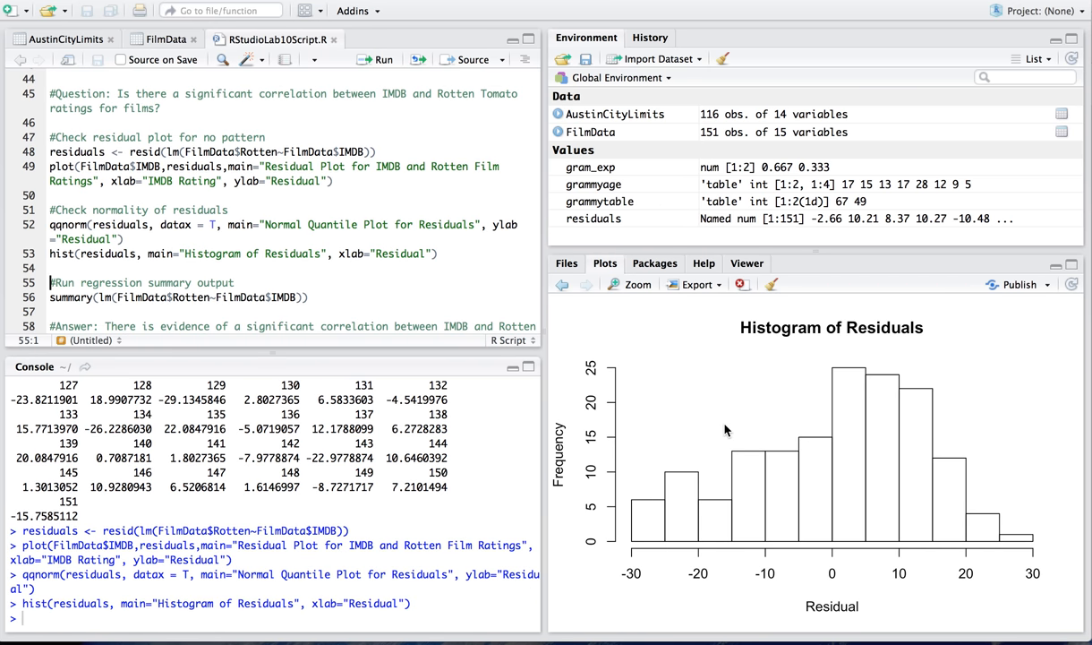
pyautogui.moveTo(785, 391)
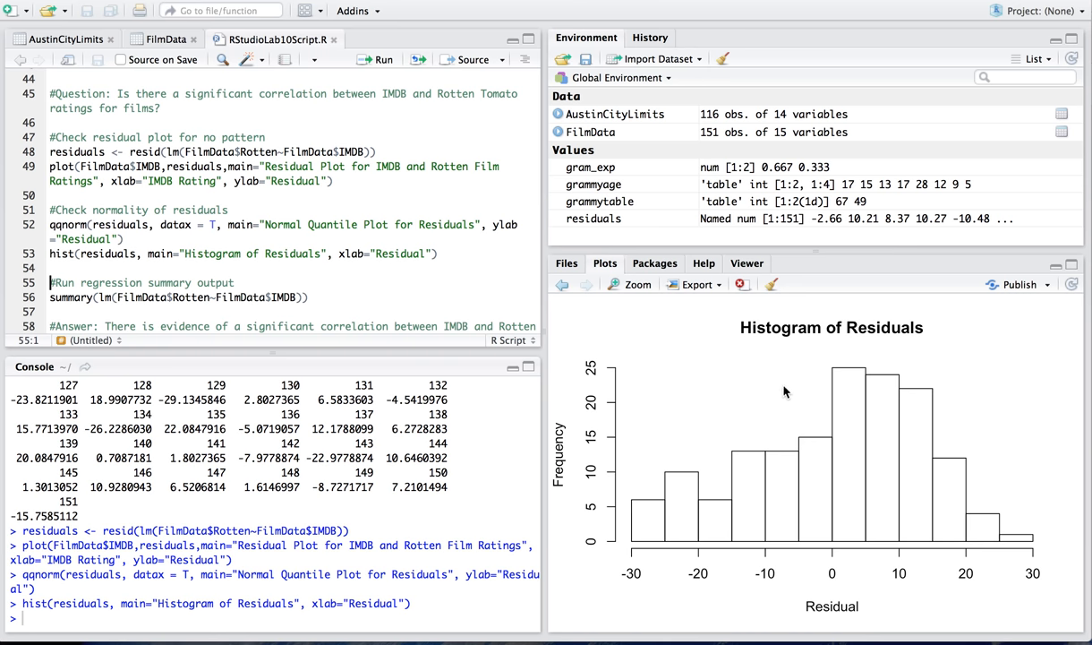
pyautogui.moveTo(1089, 540)
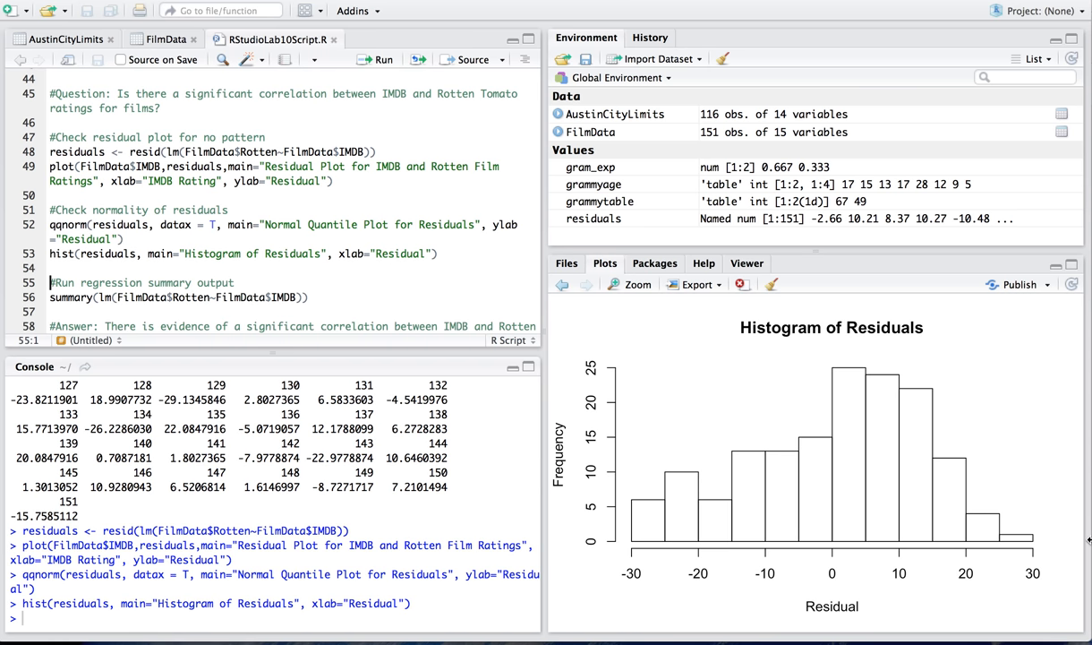
pyautogui.moveTo(299, 215)
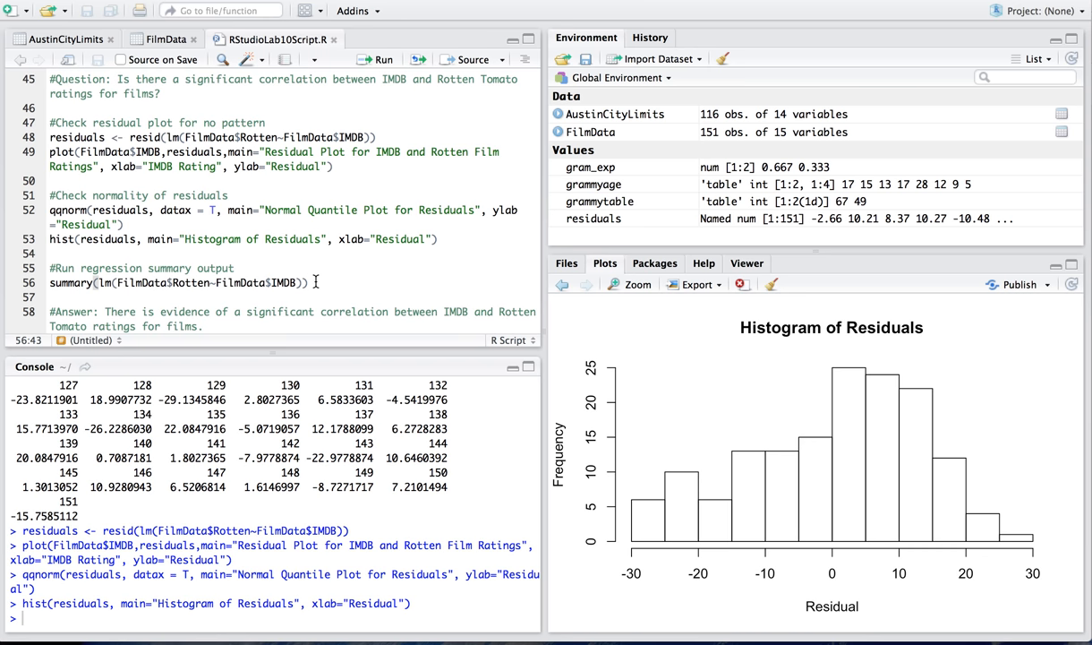
# Place the caret on line 56, summary(lm(FilmData$Rotten~FilmData$IMDB)).
pyautogui.click(107, 283)
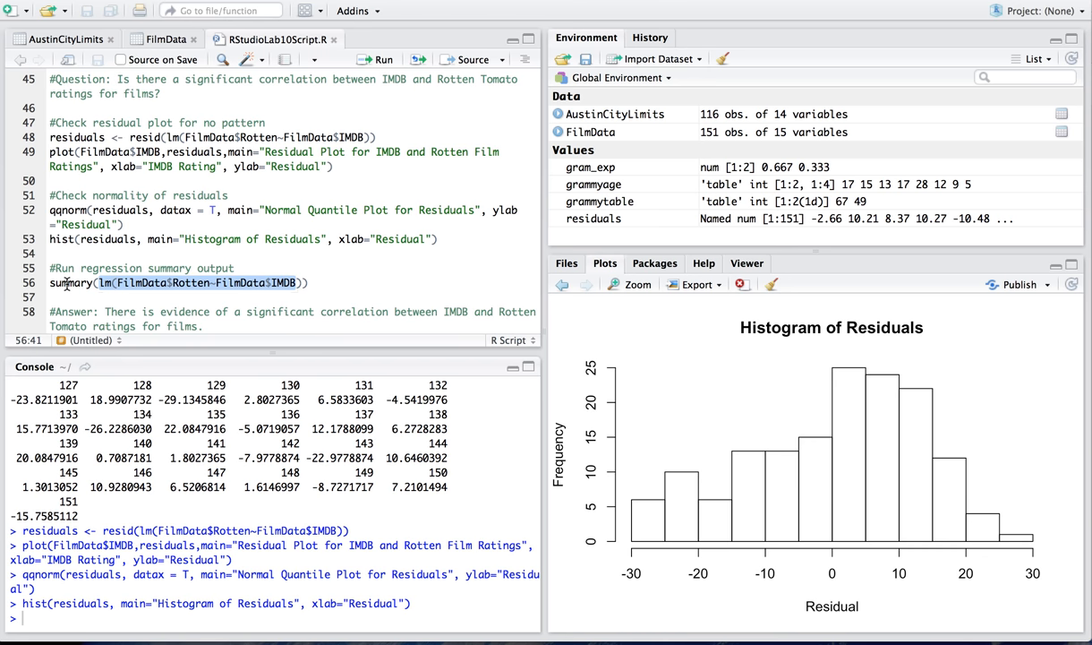
pyautogui.moveTo(337, 305)
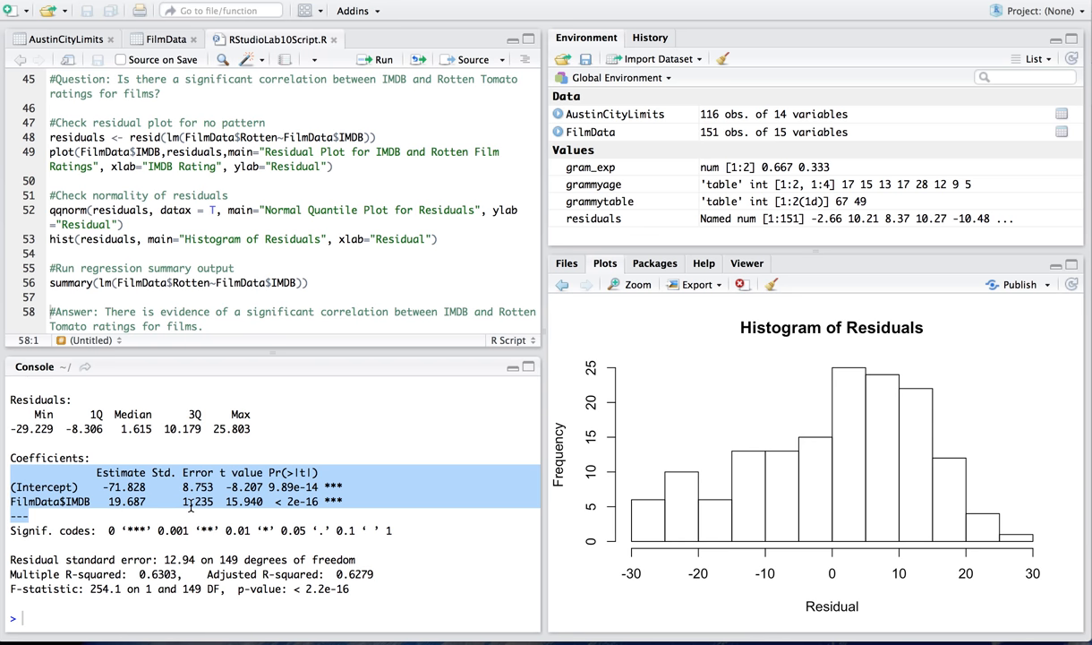
pyautogui.moveTo(240, 483)
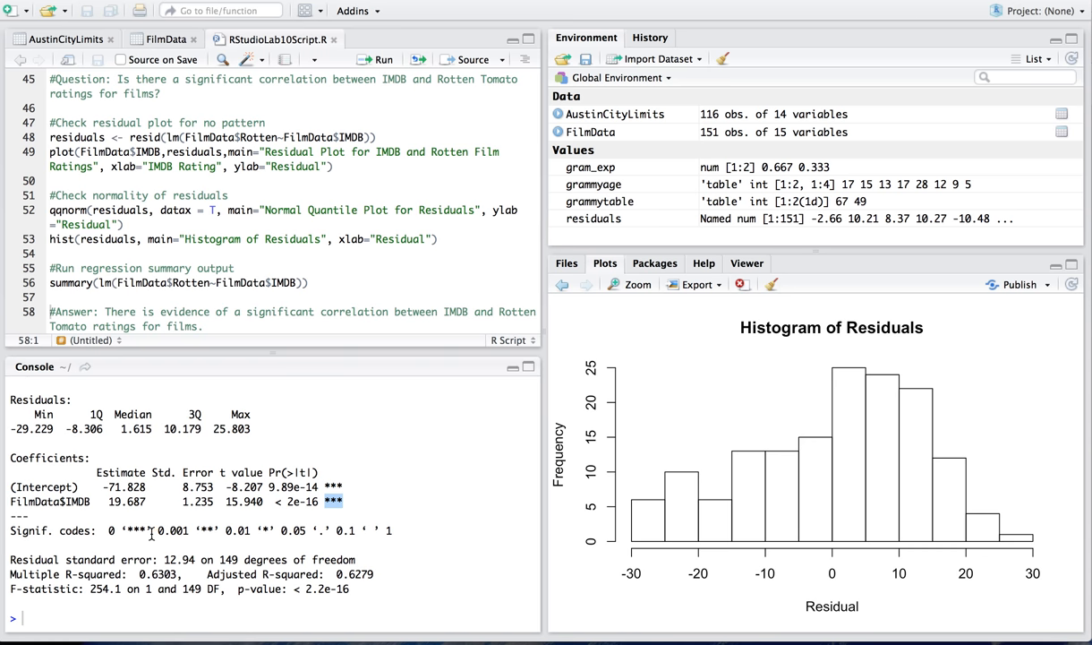
pyautogui.moveTo(121, 533)
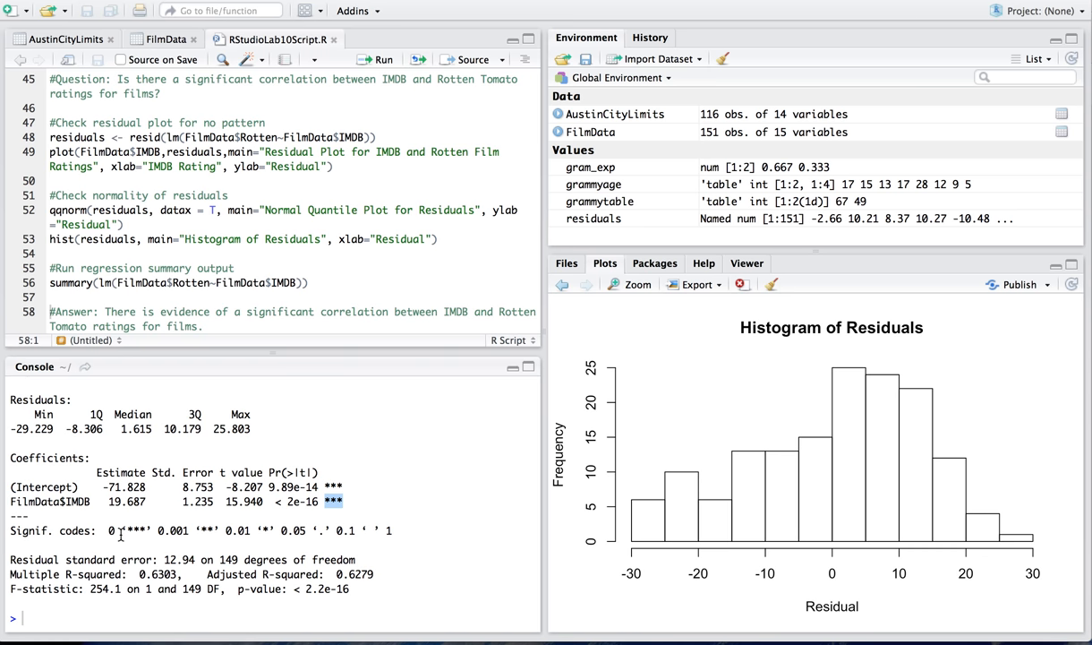
pyautogui.moveTo(121, 535)
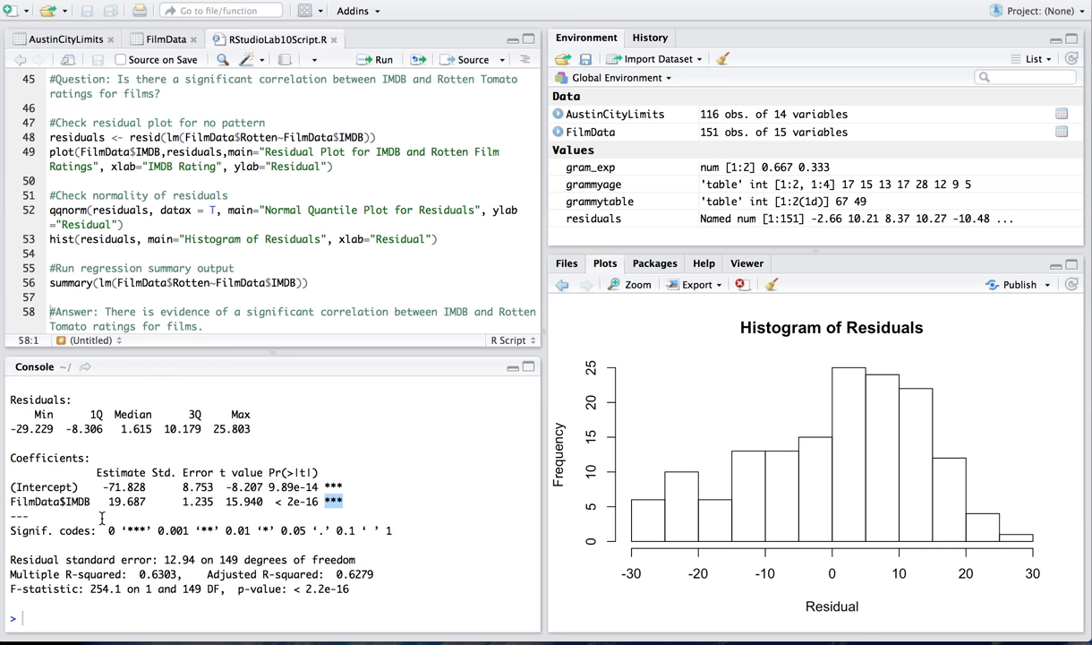